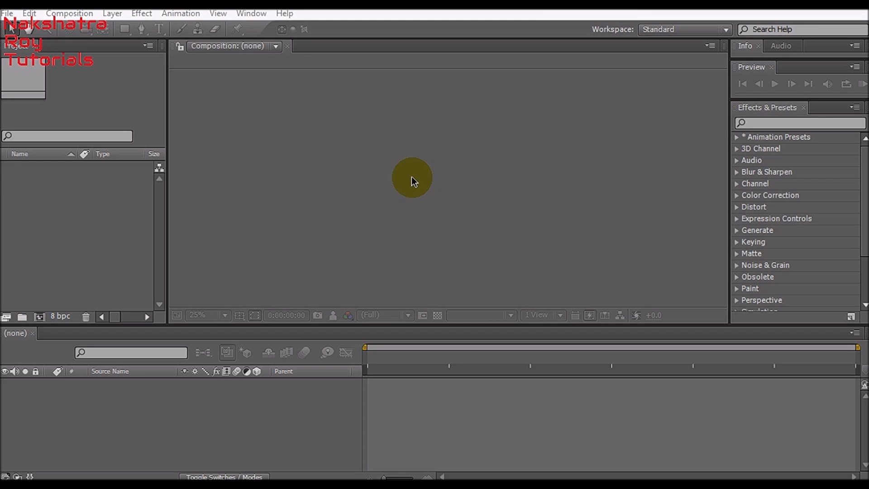
pyautogui.moveTo(139, 211)
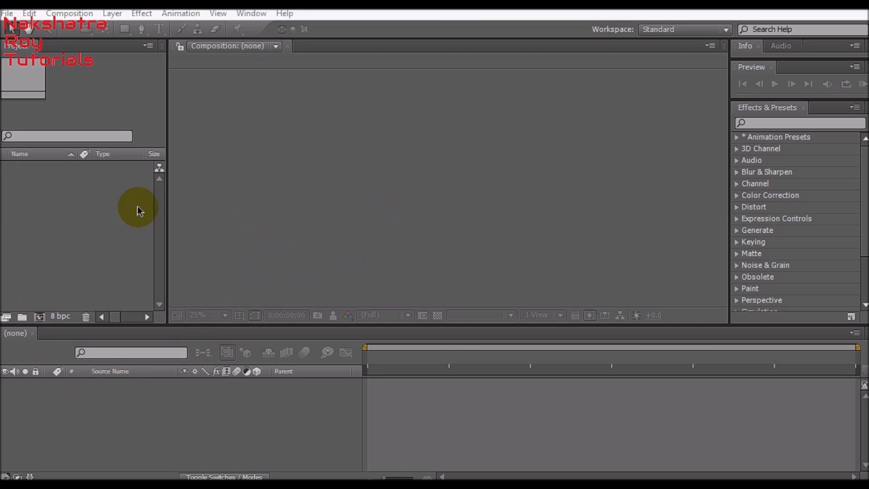
pyautogui.moveTo(204, 252)
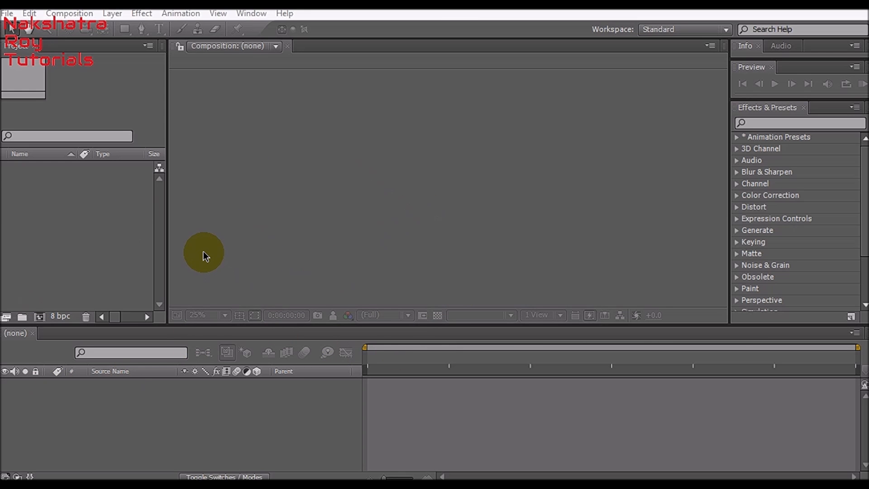
pyautogui.moveTo(230, 261)
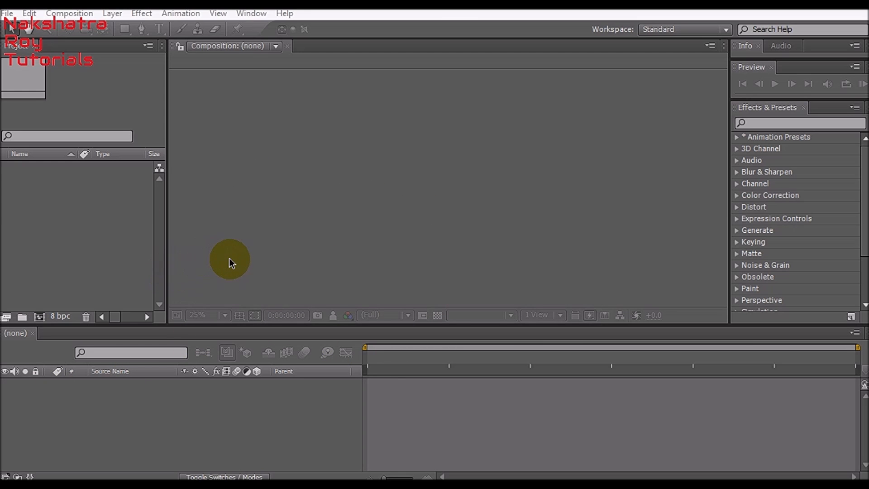
pyautogui.moveTo(62, 209)
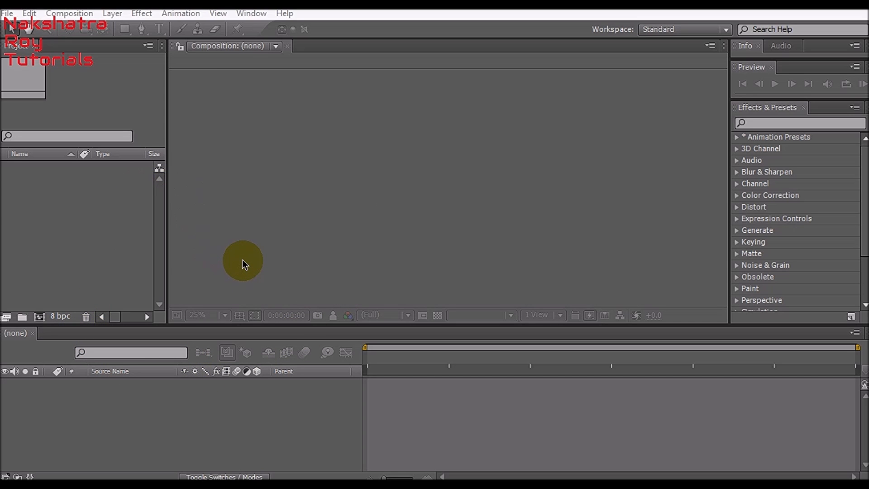
pyautogui.moveTo(187, 221)
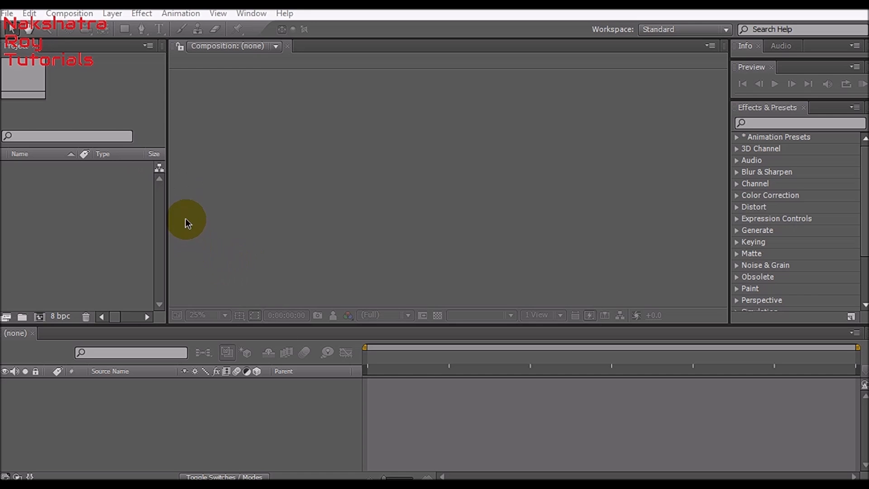
pyautogui.moveTo(225, 277)
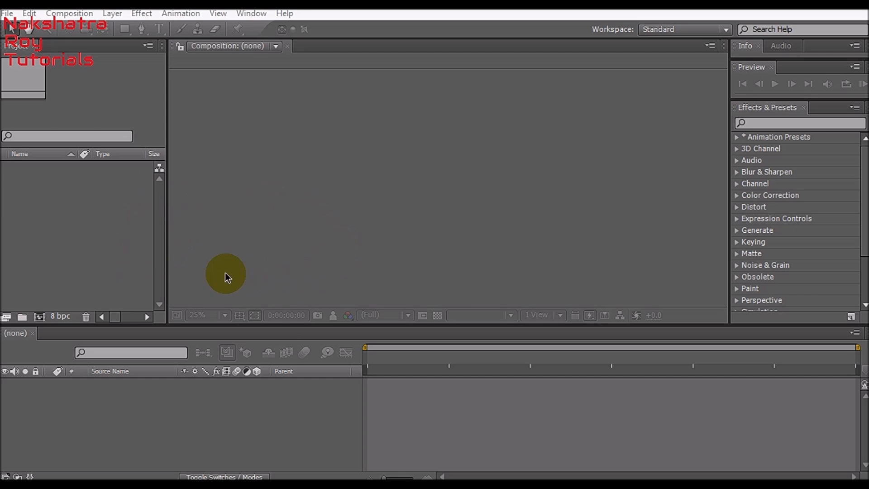
pyautogui.moveTo(170, 313)
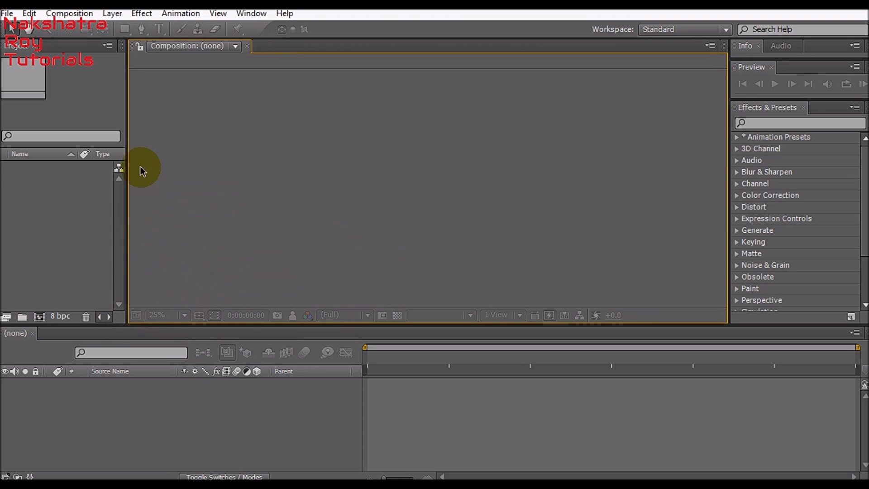
pyautogui.moveTo(352, 232)
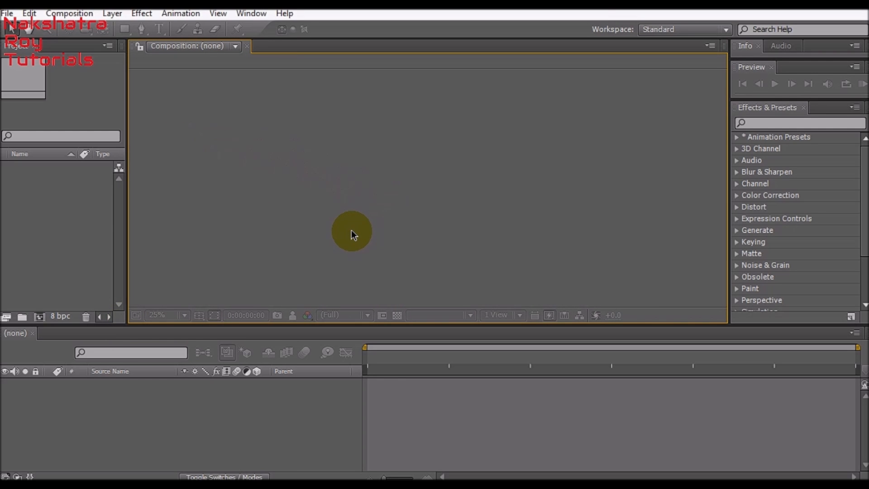
pyautogui.moveTo(360, 326)
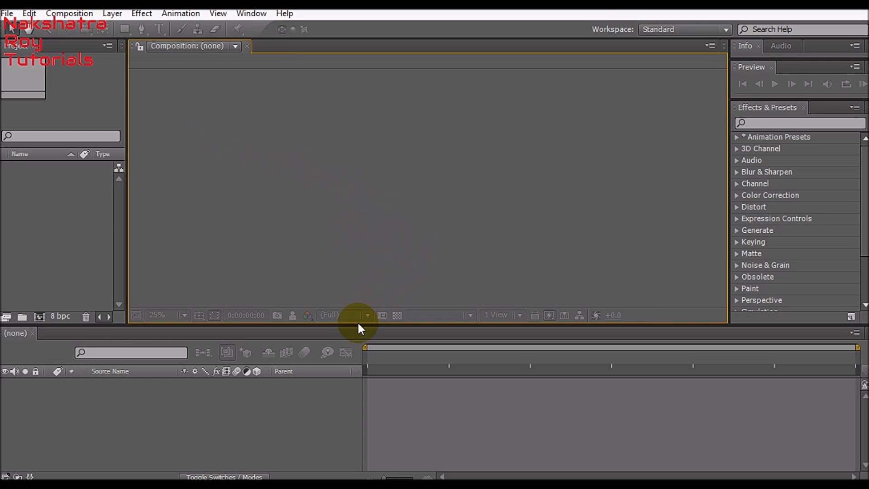
pyautogui.moveTo(350, 326)
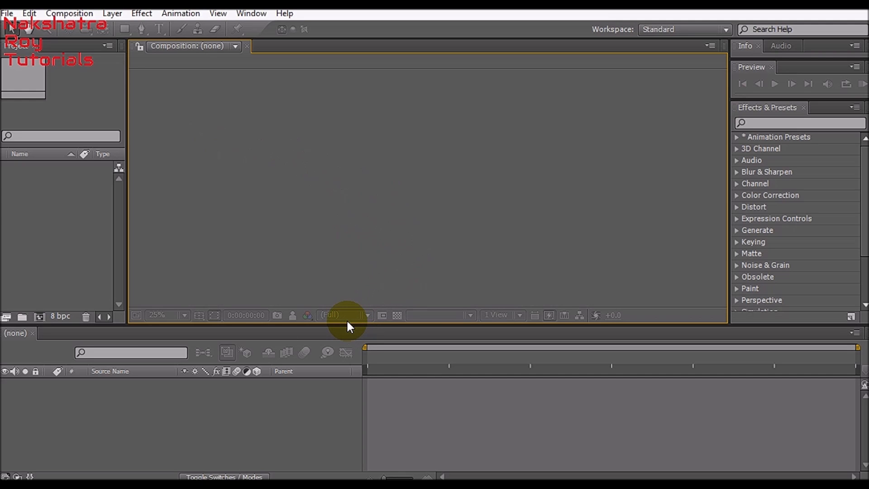
pyautogui.moveTo(127, 272)
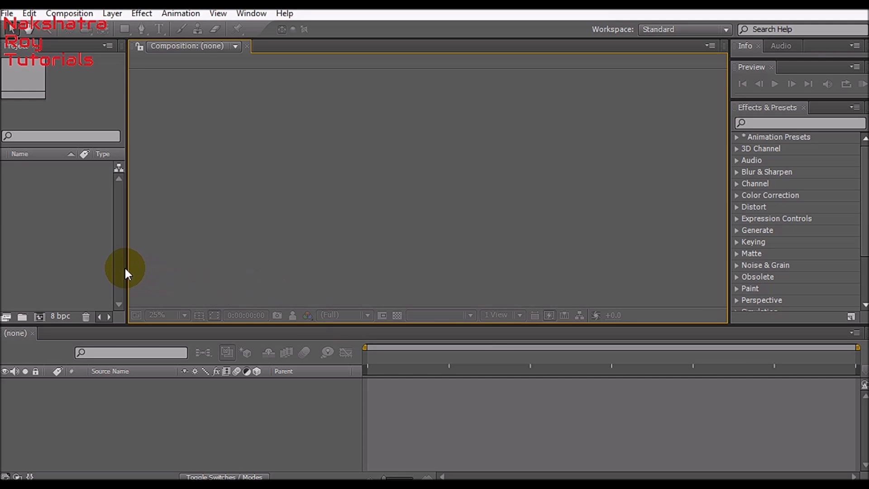
pyautogui.moveTo(174, 263)
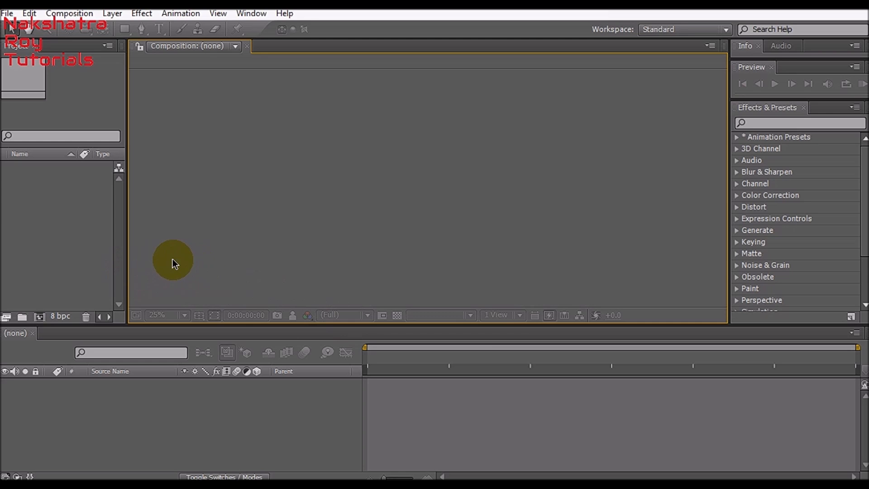
pyautogui.moveTo(178, 322)
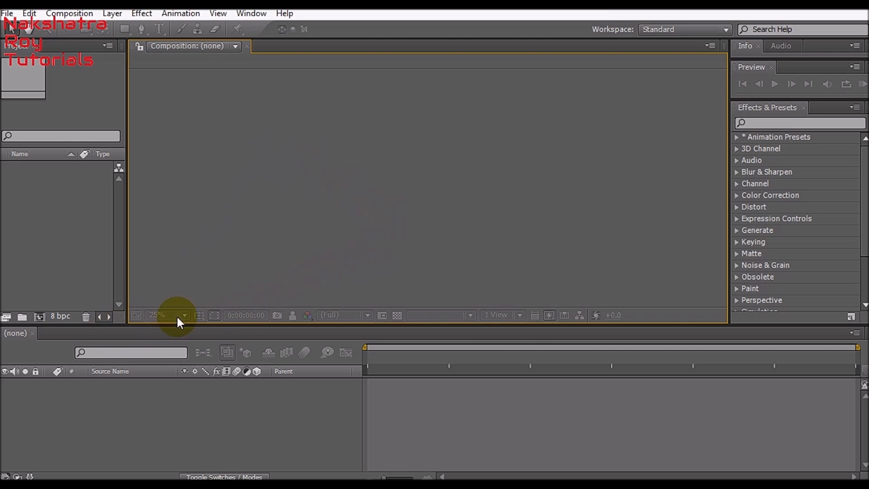
pyautogui.moveTo(277, 365)
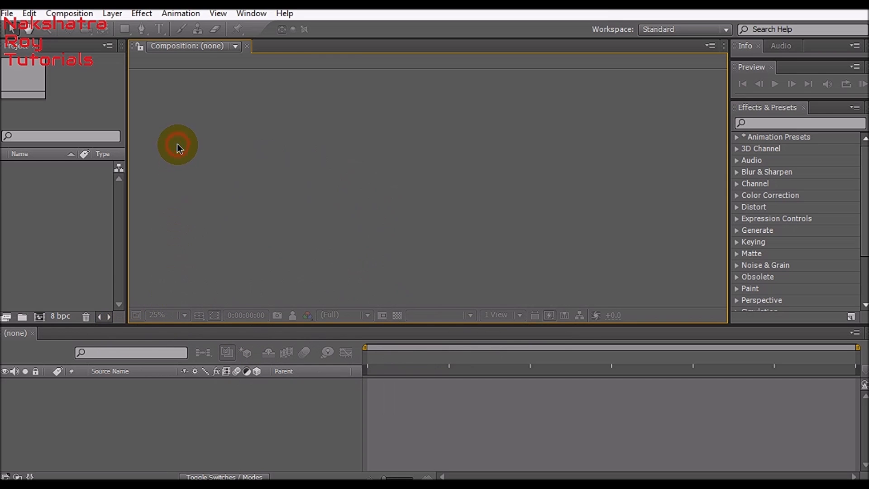
pyautogui.moveTo(352, 239)
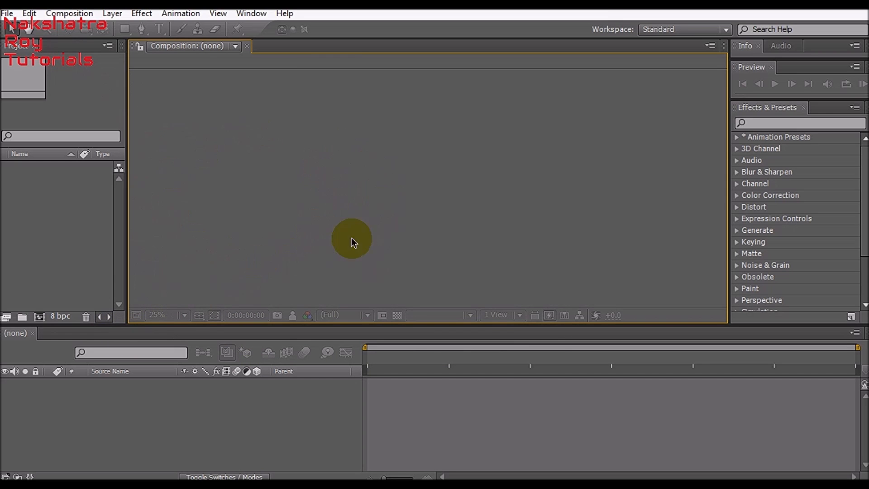
pyautogui.moveTo(295, 278)
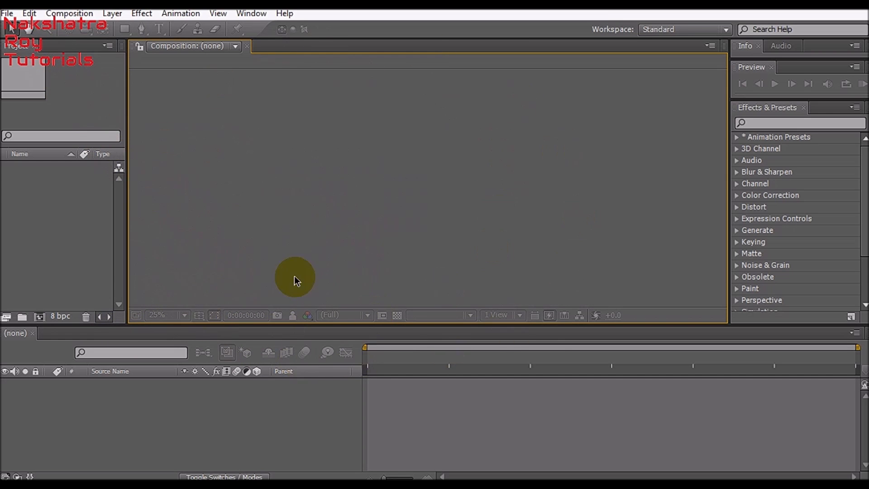
pyautogui.moveTo(141, 324)
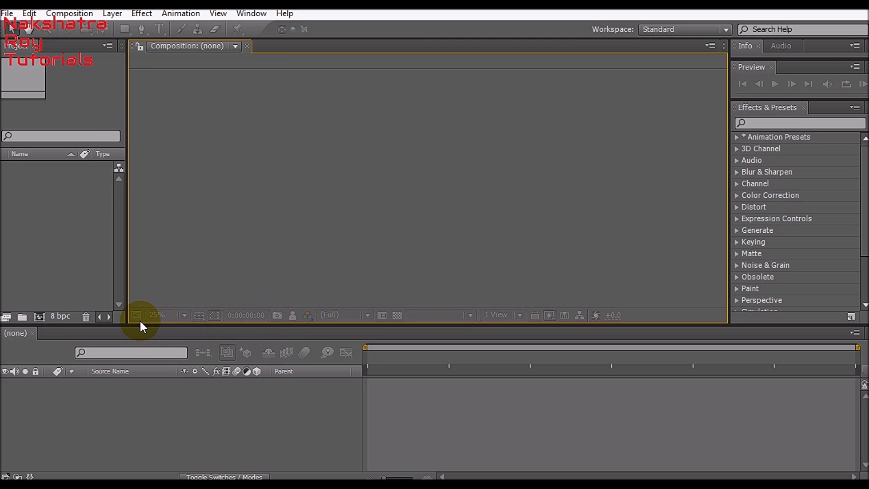
pyautogui.moveTo(216, 388)
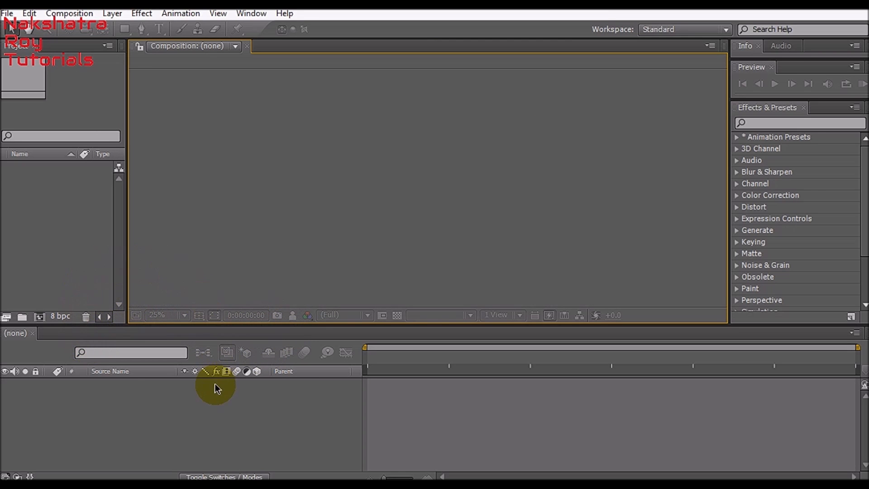
pyautogui.moveTo(402, 343)
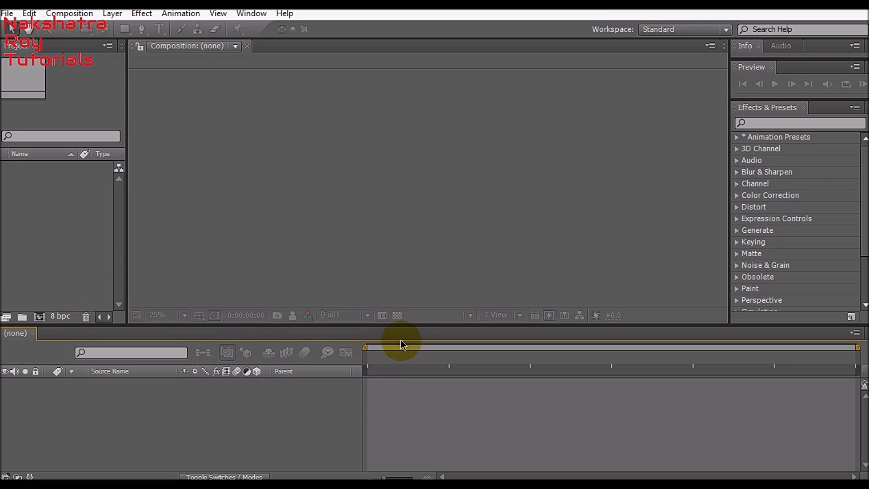
pyautogui.moveTo(851, 12)
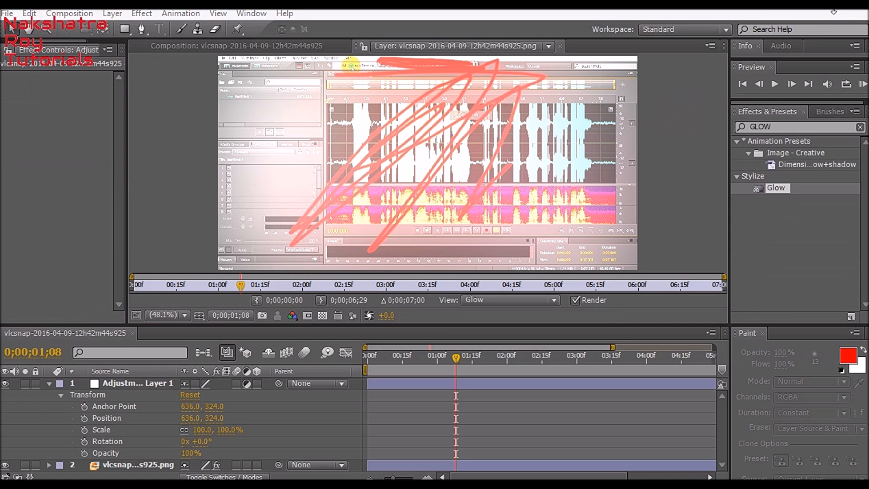
pyautogui.moveTo(559, 226)
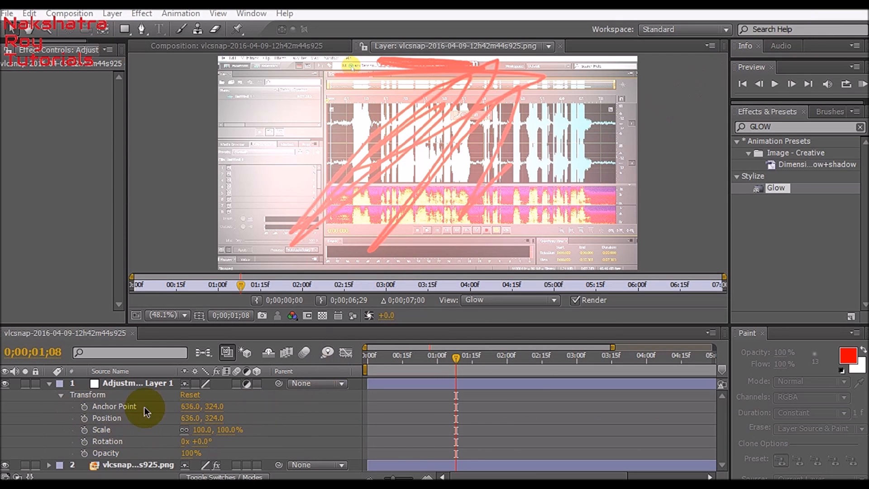
pyautogui.moveTo(83, 438)
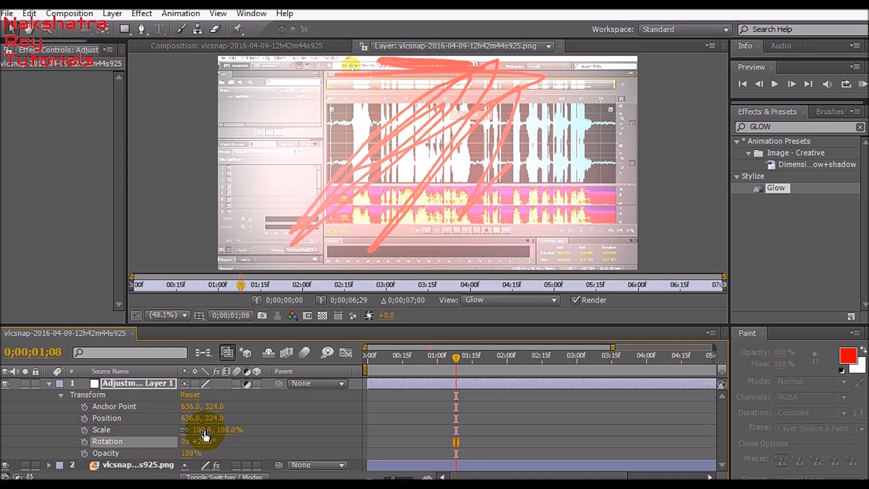
# Select the vlcsnap PNG layer to show Paint and Glow, then head to the Edit menu
pyautogui.click(49, 383)
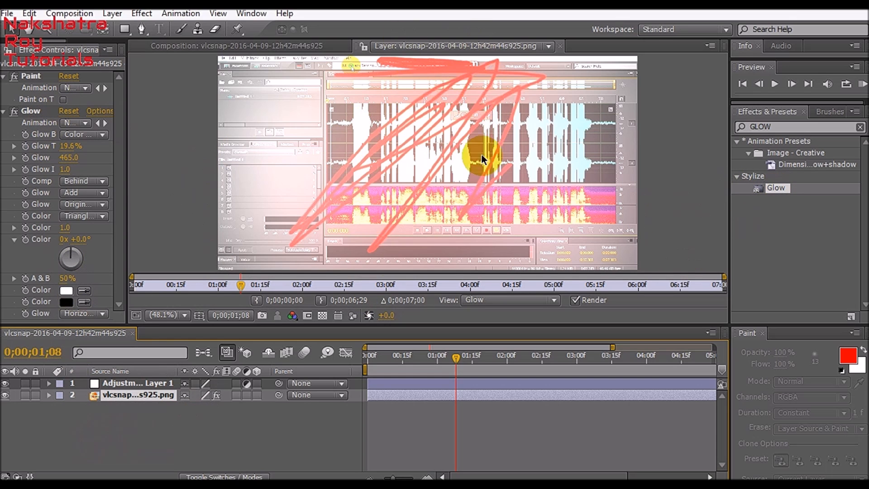
pyautogui.moveTo(142, 164)
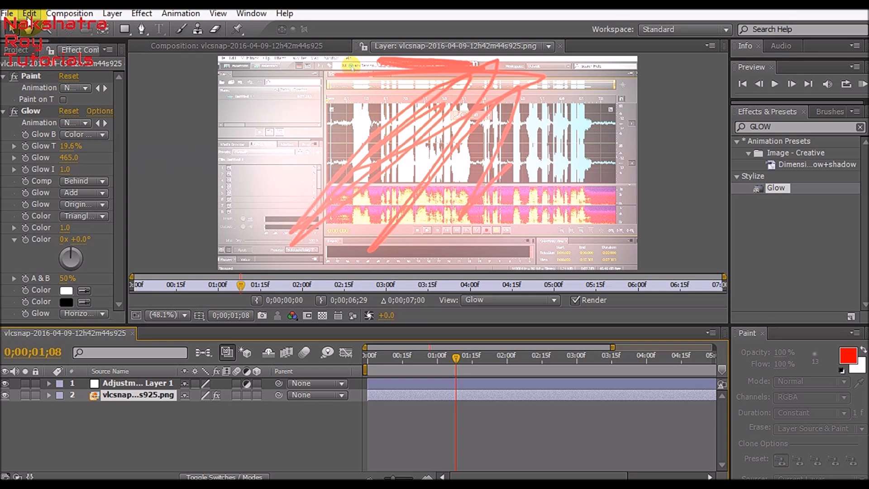
pyautogui.click(28, 13)
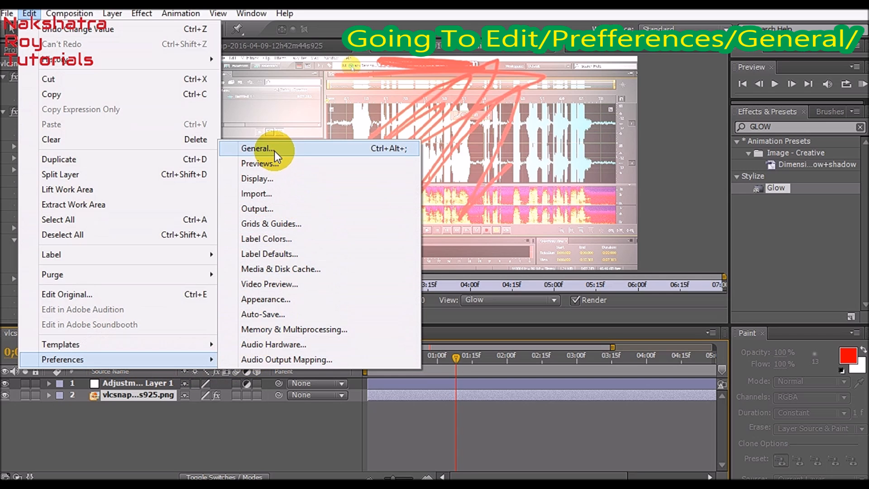
pyautogui.click(256, 147)
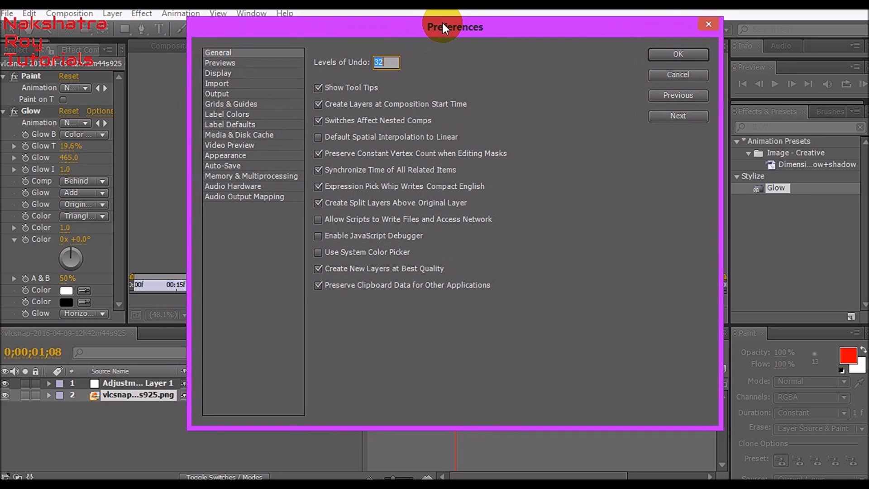
pyautogui.moveTo(517, 105)
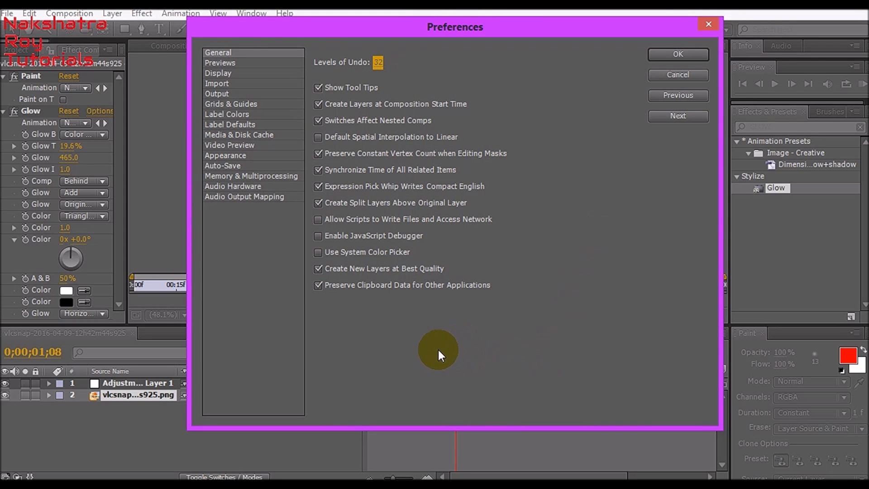
pyautogui.moveTo(478, 105)
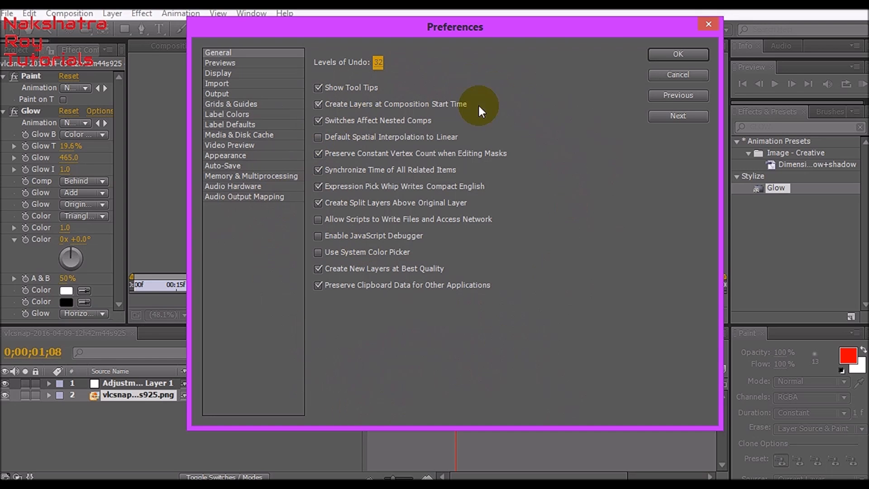
pyautogui.moveTo(313, 71)
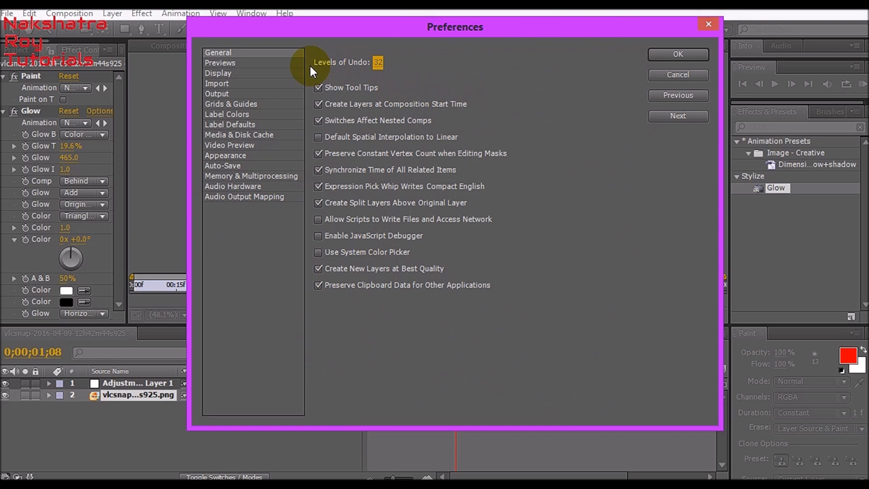
pyautogui.moveTo(411, 93)
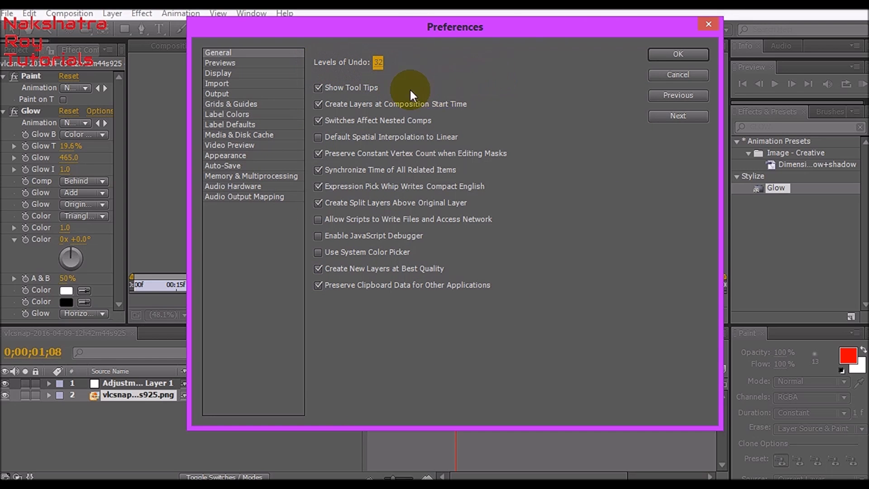
pyautogui.moveTo(348, 120)
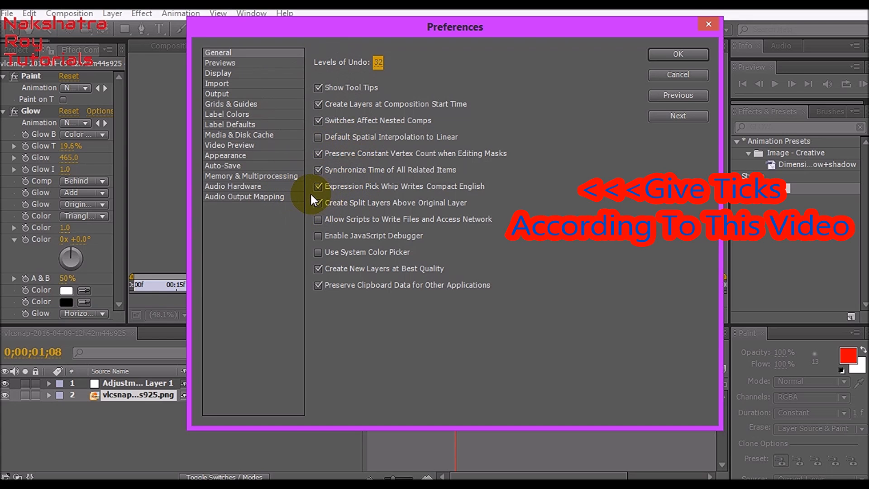
pyautogui.click(317, 202)
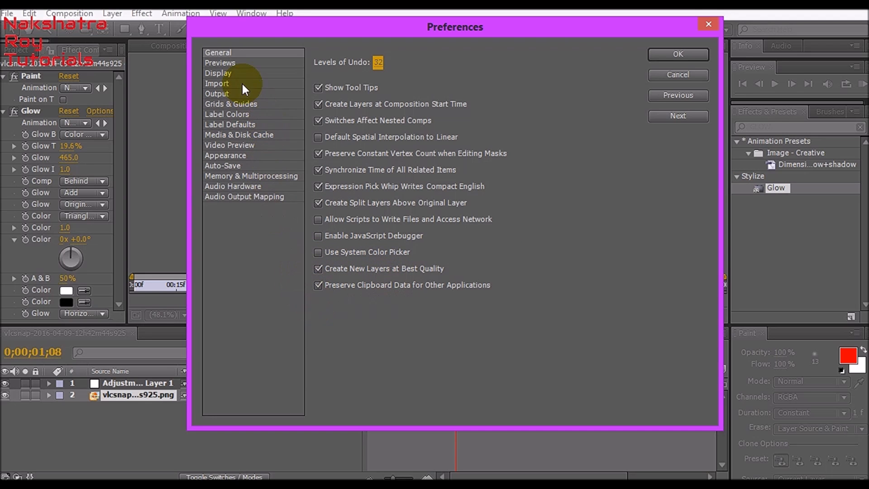
# Show Previews preferences with Adaptive Resolution Limit 1/4 and Enable OpenGL ticked
pyautogui.click(220, 63)
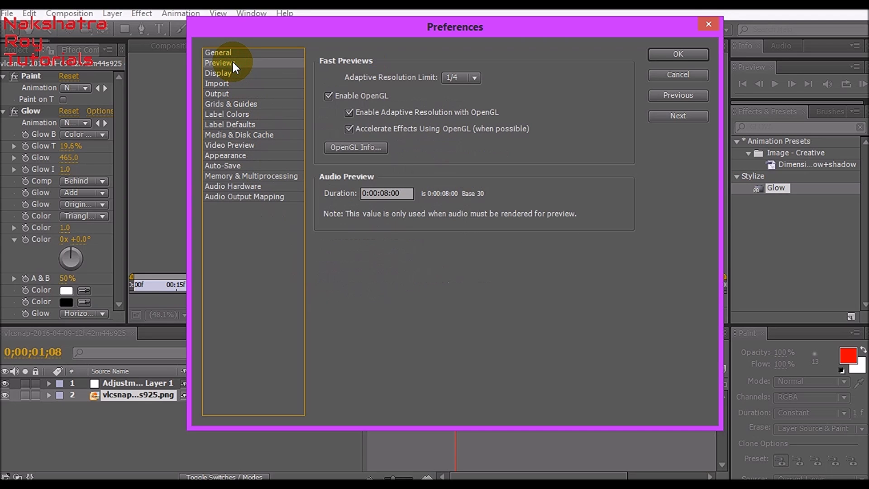
pyautogui.click(460, 78)
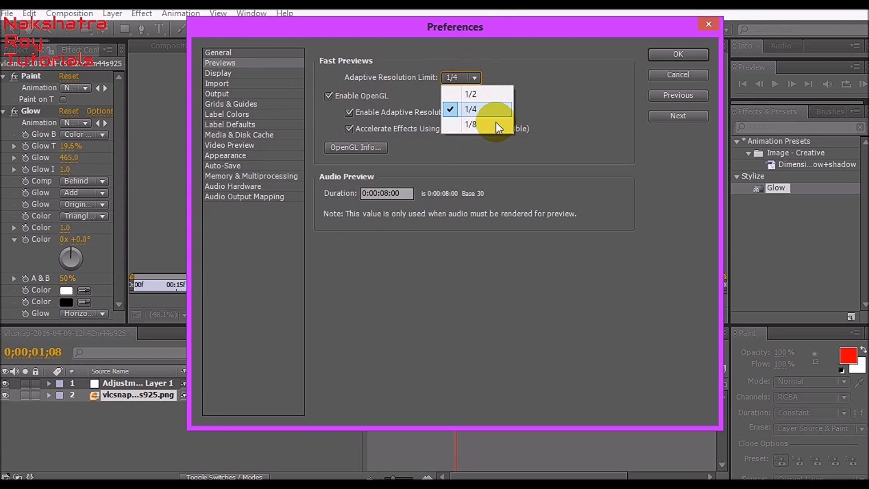
pyautogui.moveTo(490, 109)
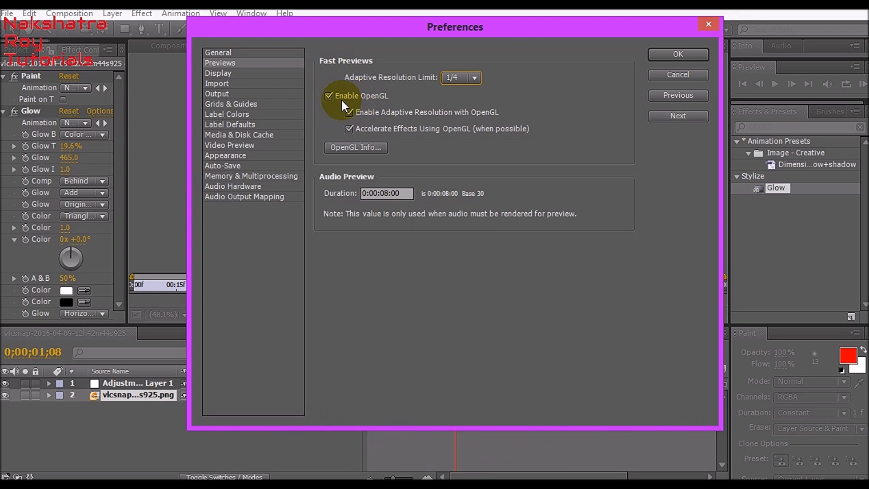
pyautogui.moveTo(405, 136)
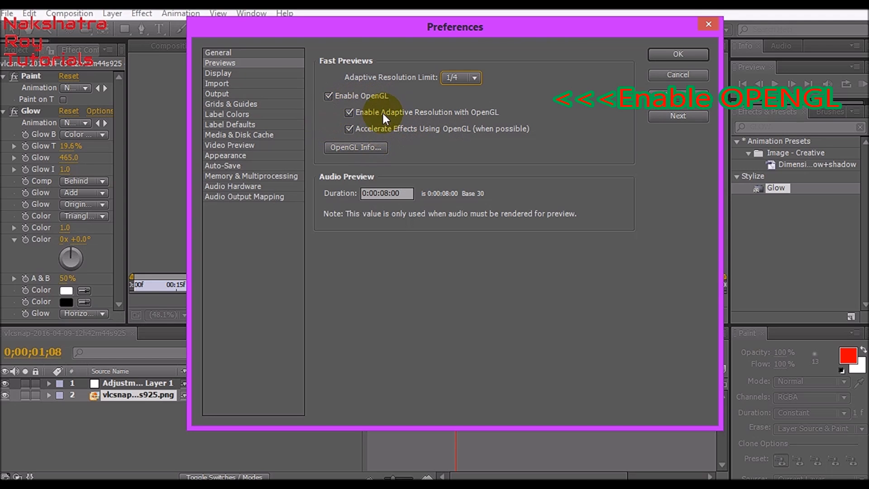
pyautogui.moveTo(305, 152)
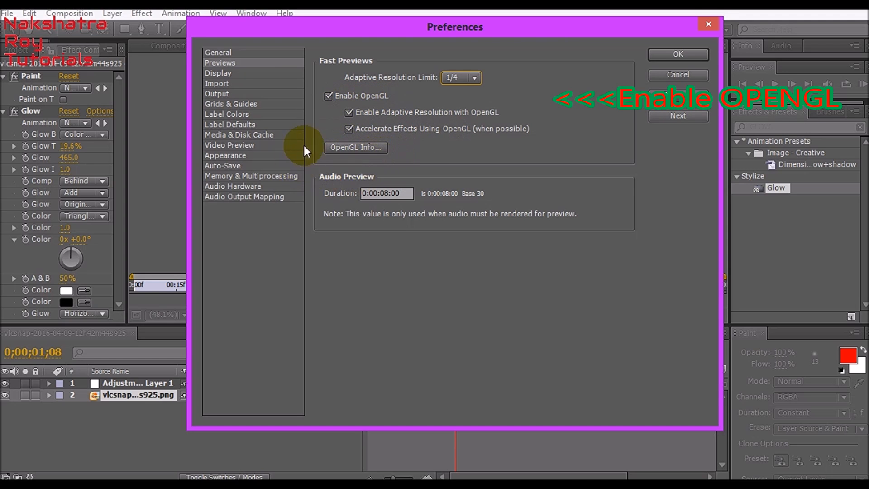
pyautogui.moveTo(380, 251)
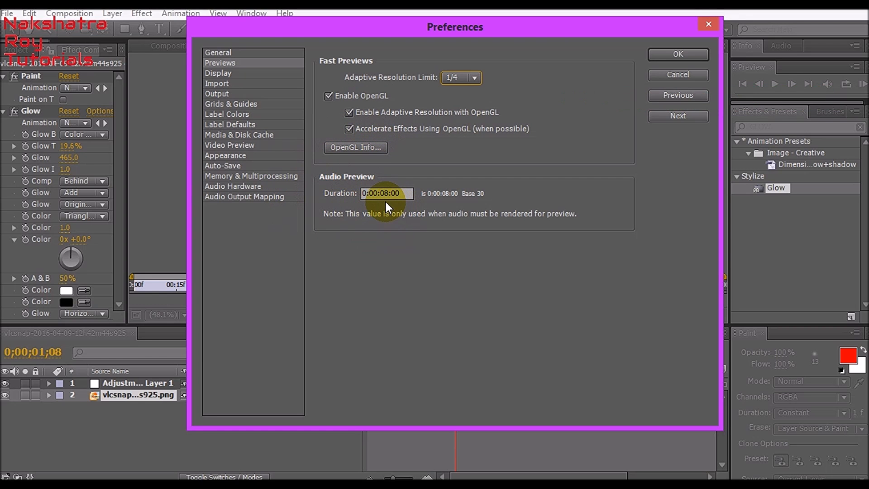
pyautogui.moveTo(389, 206)
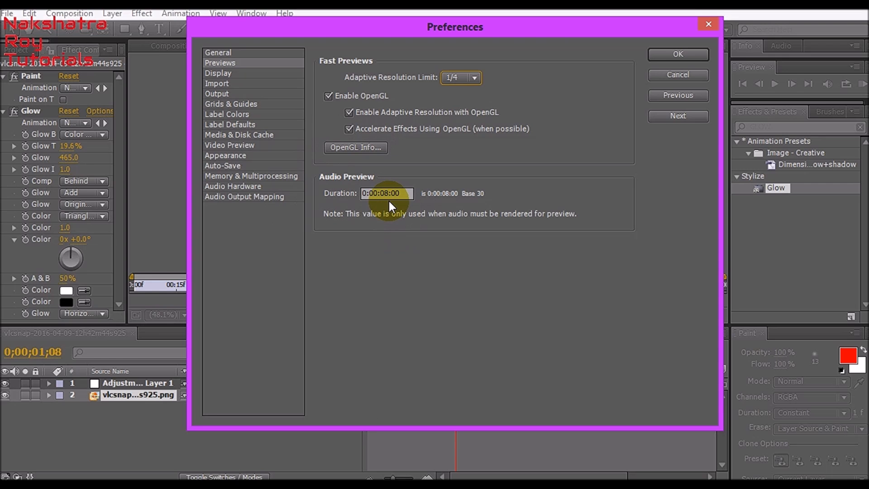
# Show Display preferences and tick Disable Thumbnails in Project Panel
pyautogui.click(218, 72)
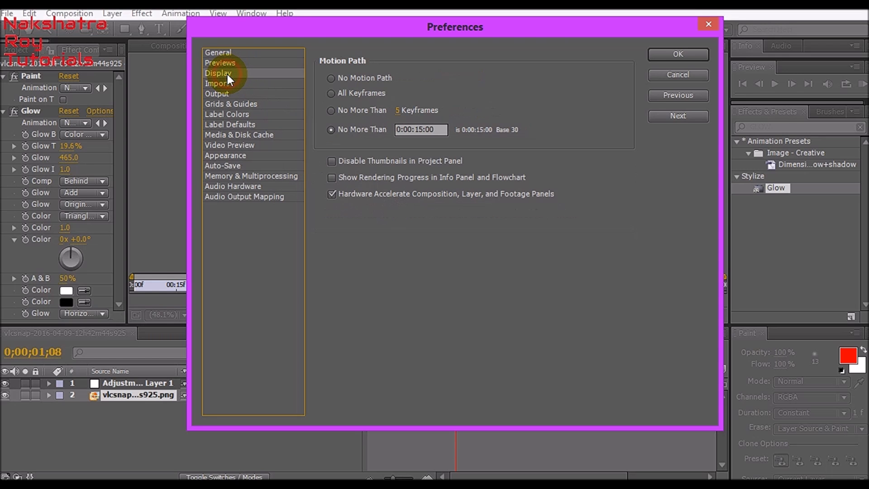
pyautogui.moveTo(344, 47)
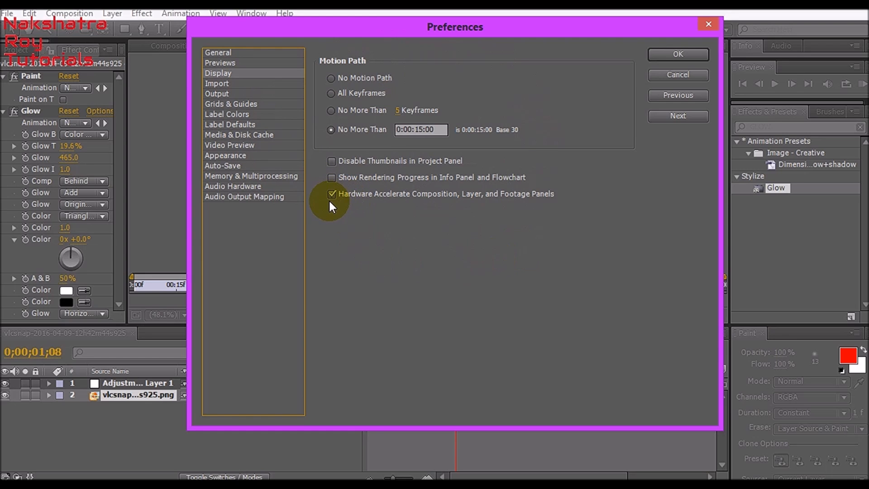
pyautogui.moveTo(440, 209)
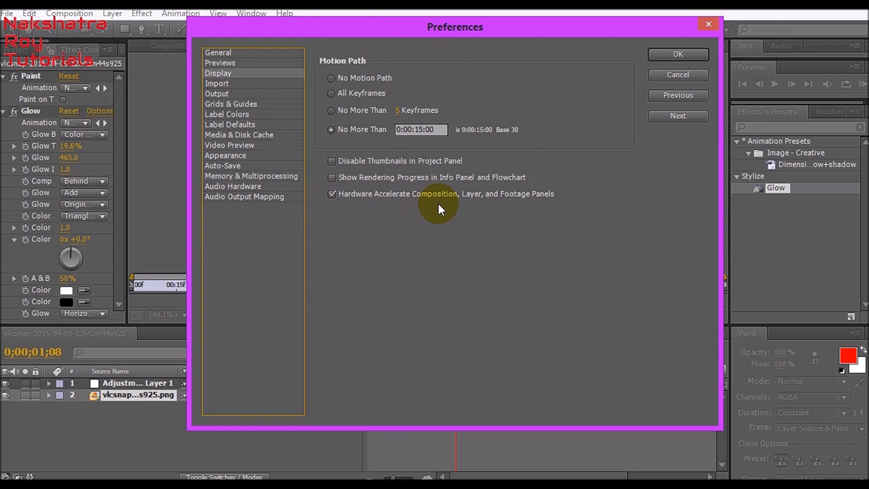
pyautogui.moveTo(332, 179)
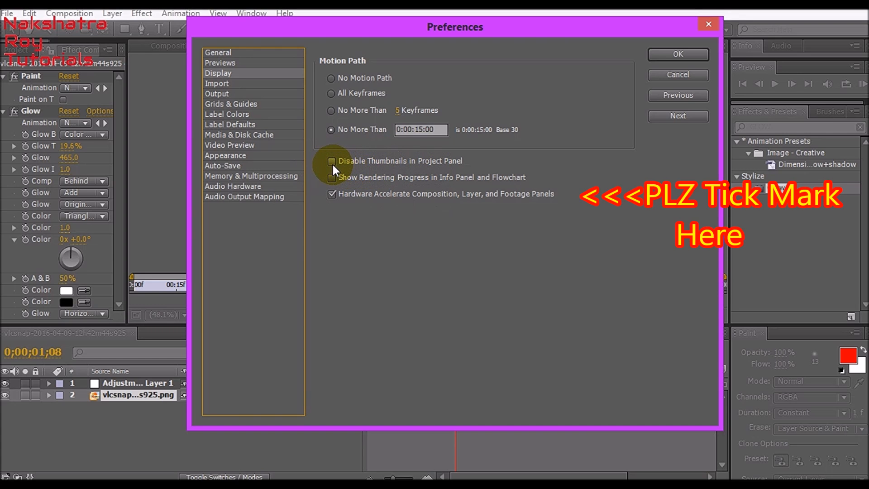
pyautogui.click(332, 161)
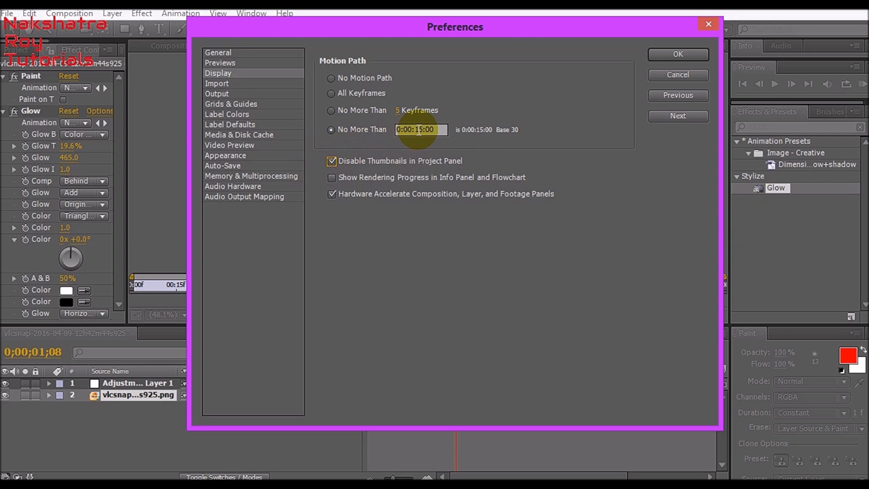
pyautogui.moveTo(363, 127)
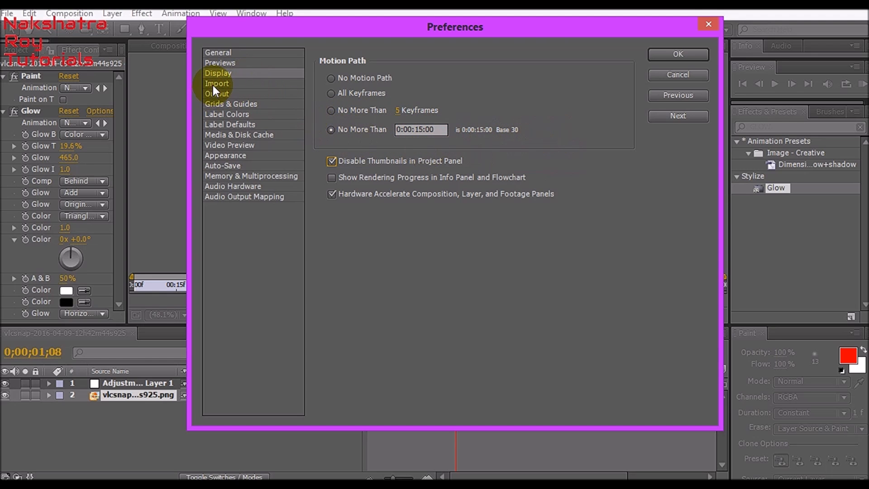
# Show Import preferences with Sequence Footage at 30 frames per second
pyautogui.click(217, 83)
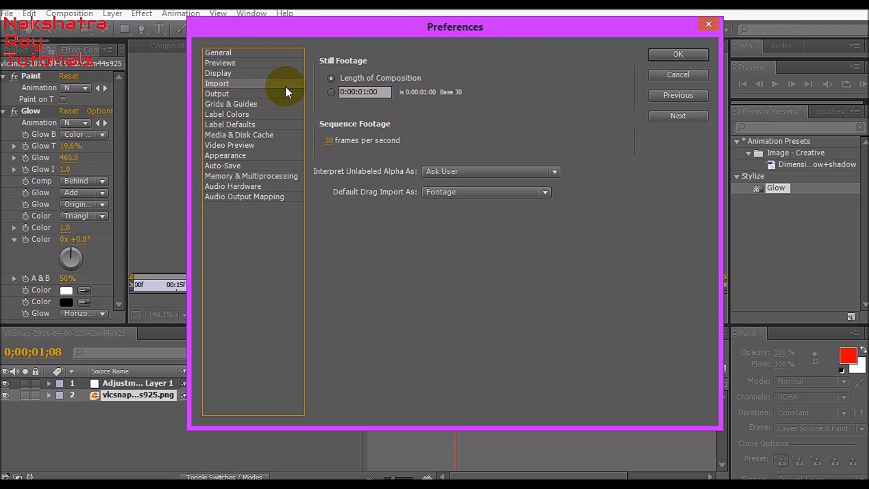
pyautogui.moveTo(393, 138)
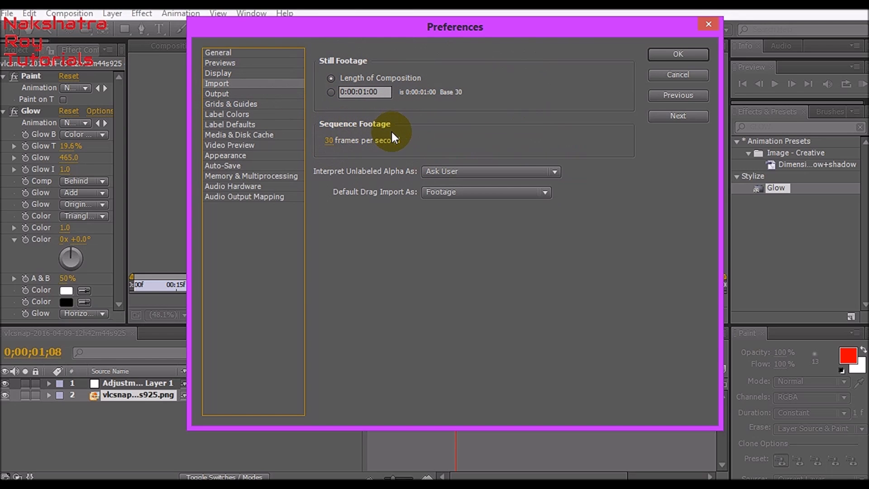
pyautogui.moveTo(438, 177)
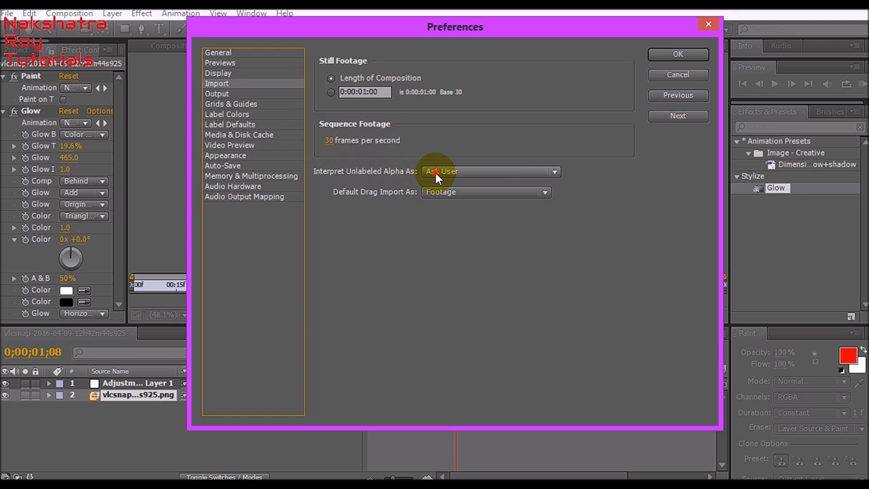
pyautogui.click(552, 171)
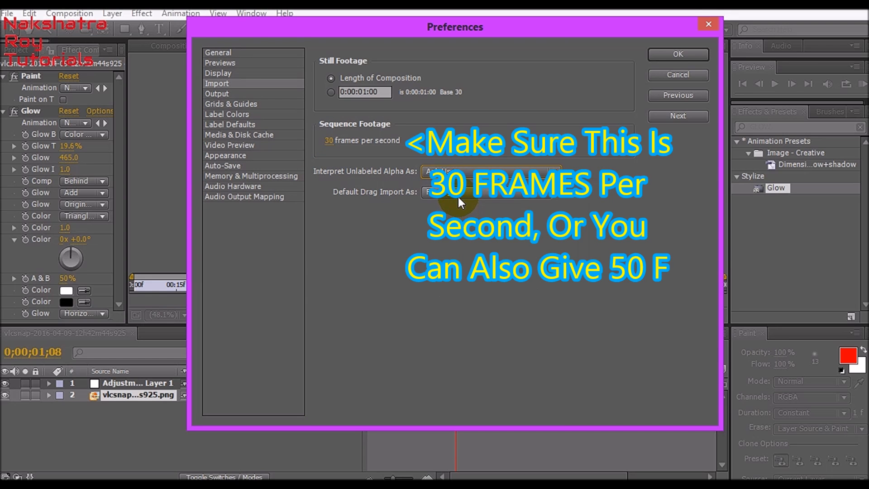
# Step through Output, Grids & Guides and Label Colors to the Label Defaults page
pyautogui.click(216, 93)
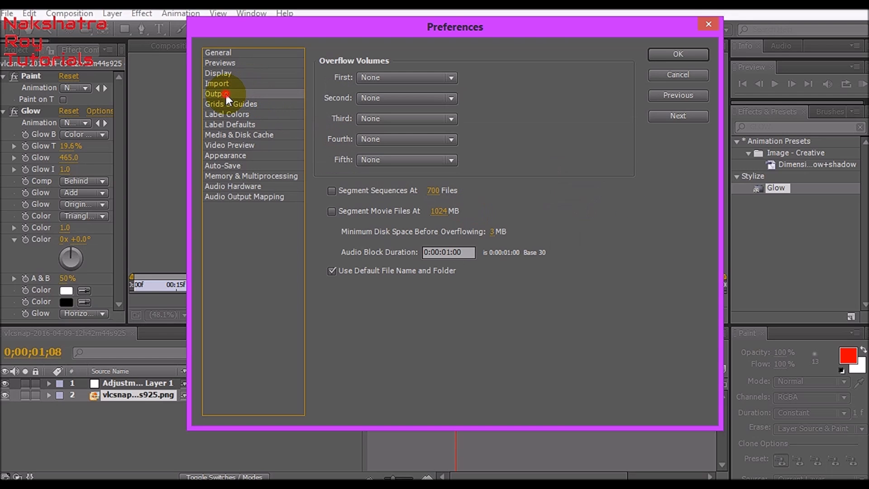
pyautogui.moveTo(478, 154)
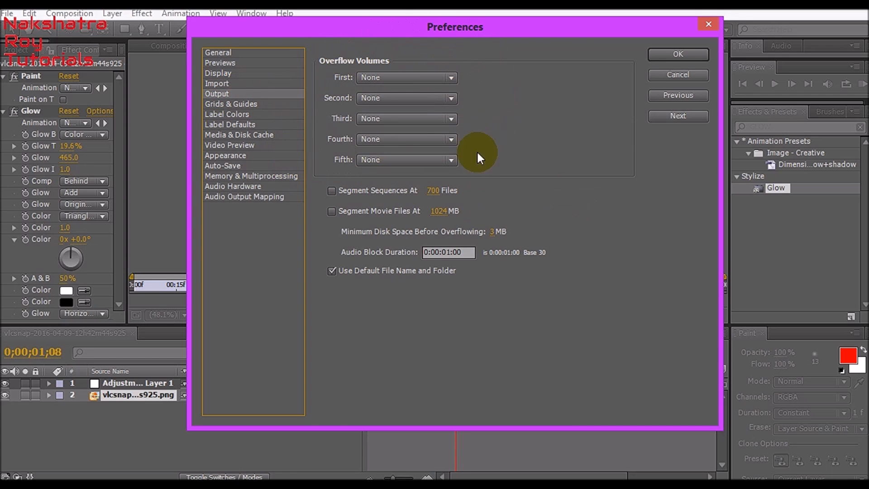
pyautogui.moveTo(391, 203)
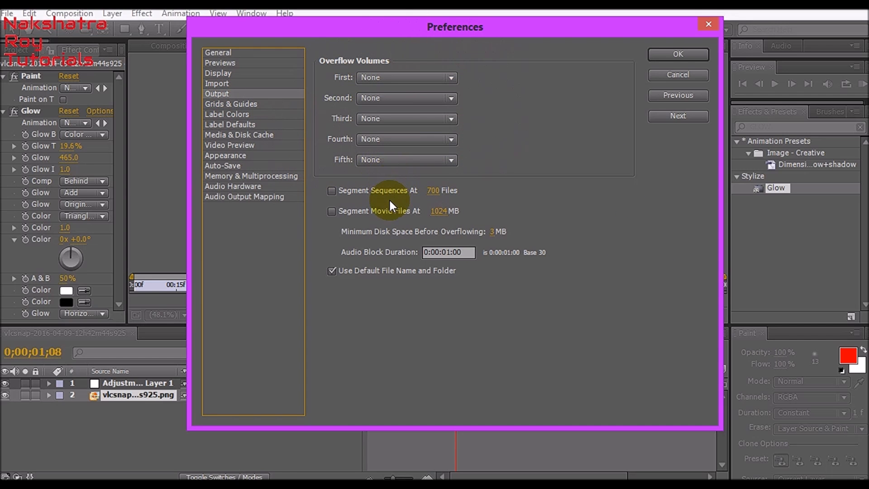
pyautogui.moveTo(356, 222)
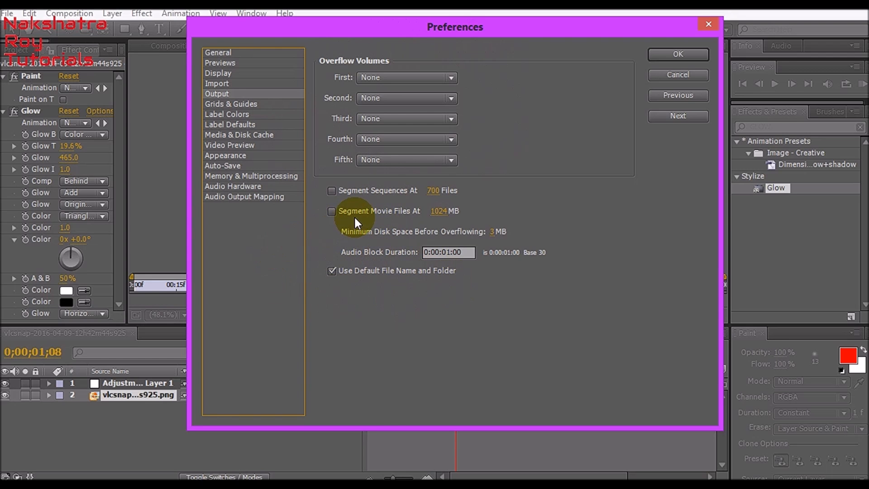
pyautogui.click(231, 103)
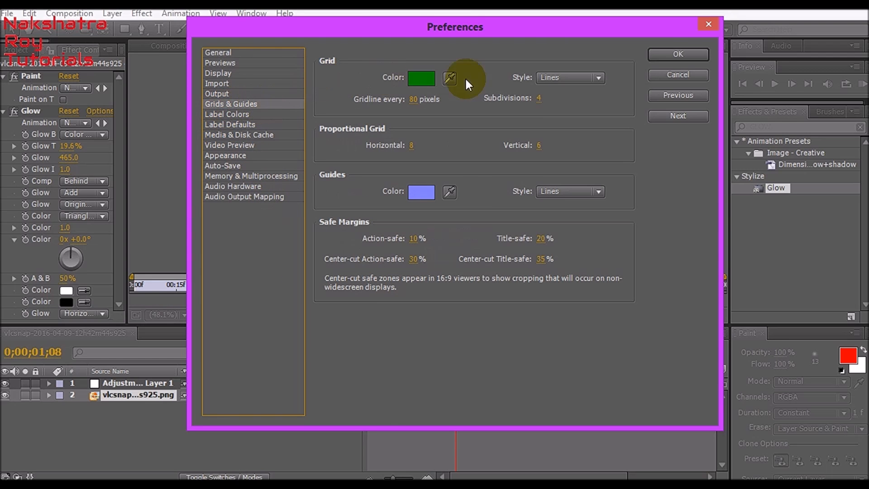
pyautogui.click(226, 114)
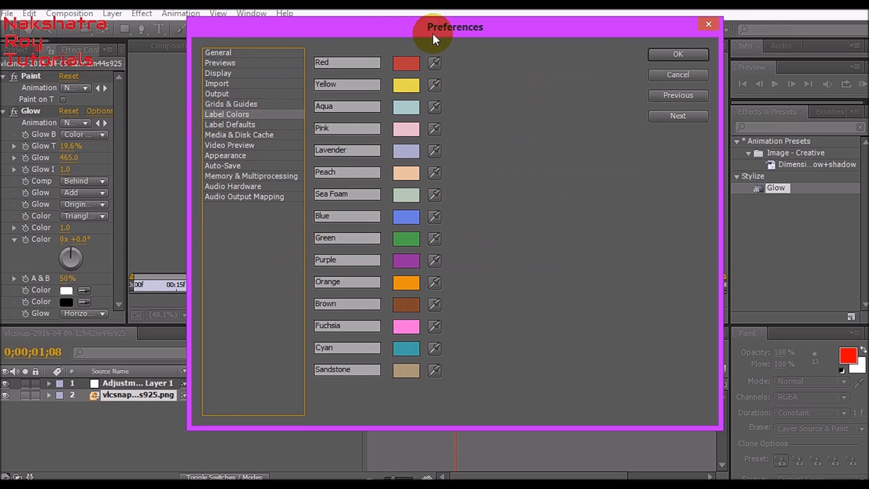
pyautogui.click(230, 124)
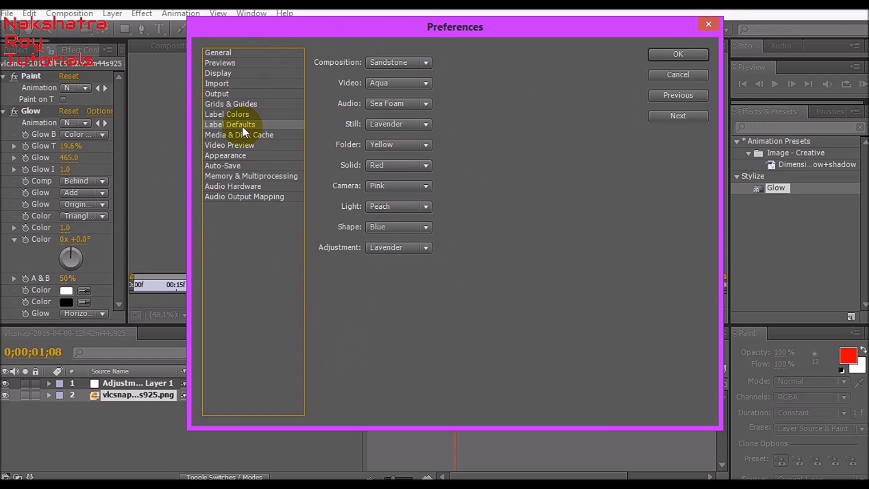
# In Media & Disk Cache, keep disk cache enabled with maximum size 2000 MB
pyautogui.click(239, 135)
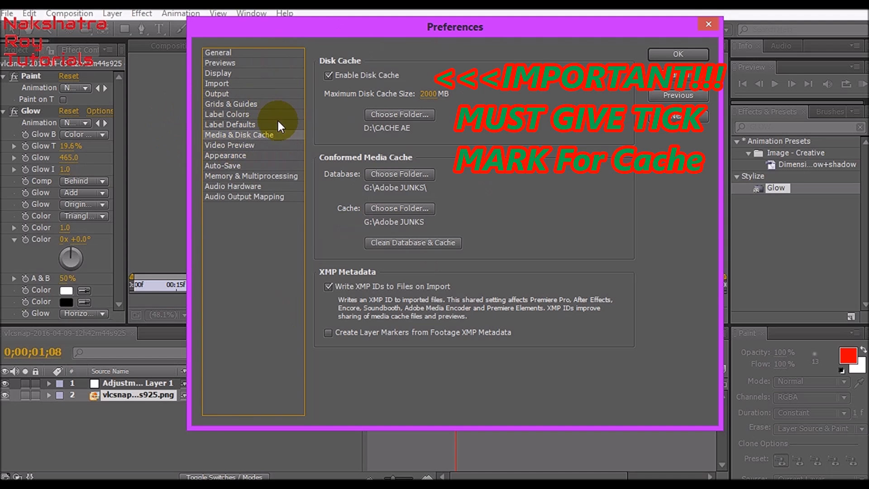
pyautogui.moveTo(282, 140)
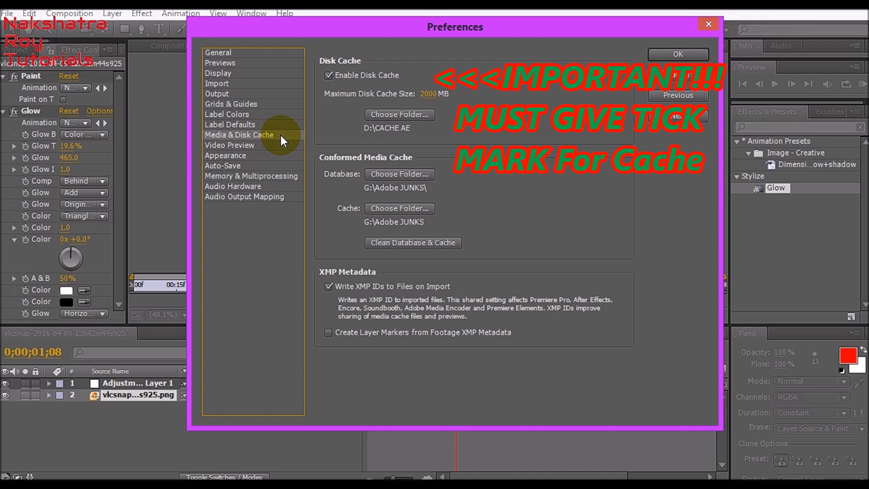
pyautogui.moveTo(353, 66)
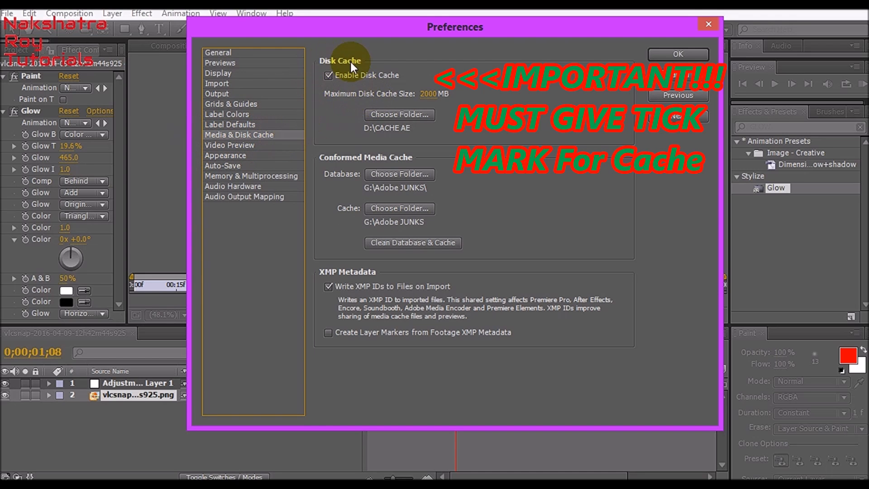
pyautogui.moveTo(379, 77)
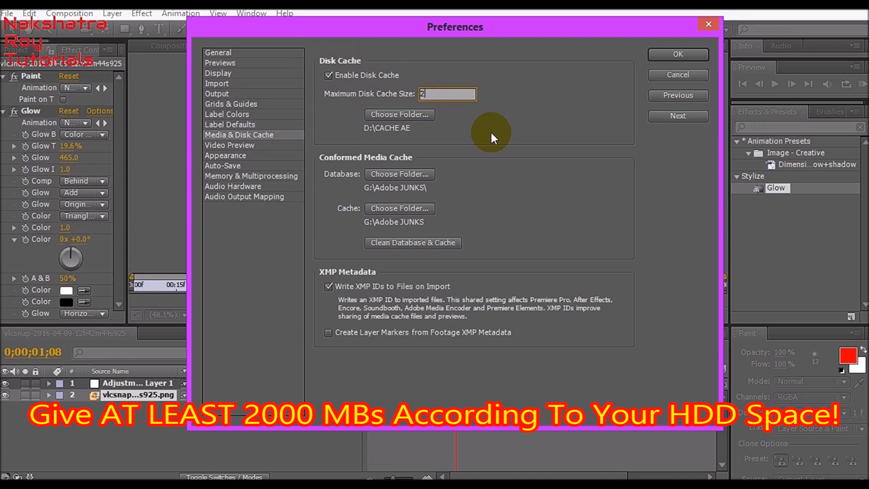
pyautogui.write('2000')
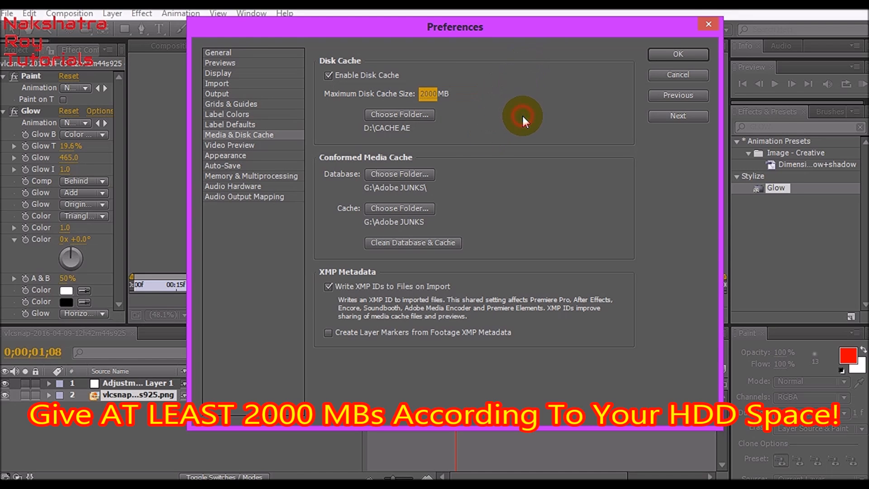
pyautogui.moveTo(350, 98)
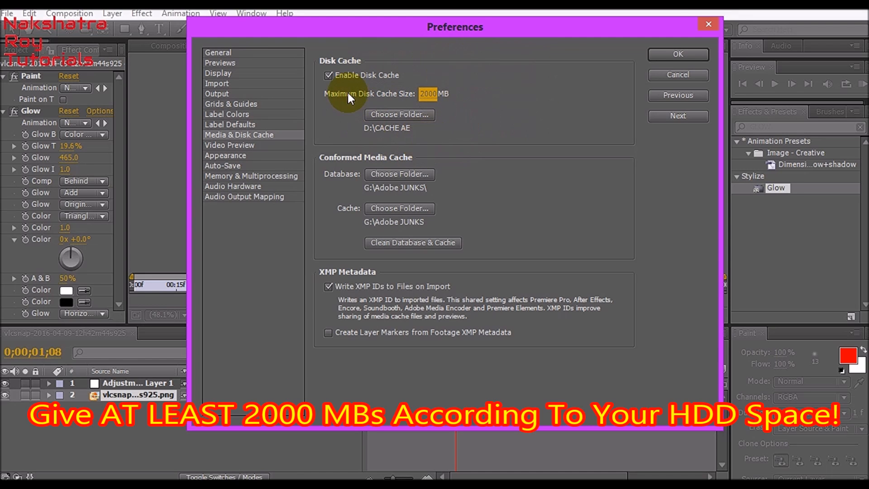
pyautogui.moveTo(668, 375)
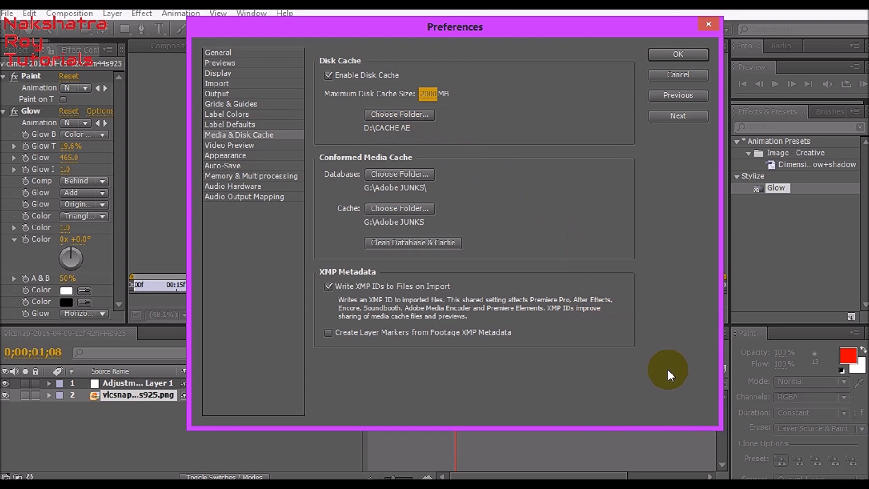
pyautogui.moveTo(586, 224)
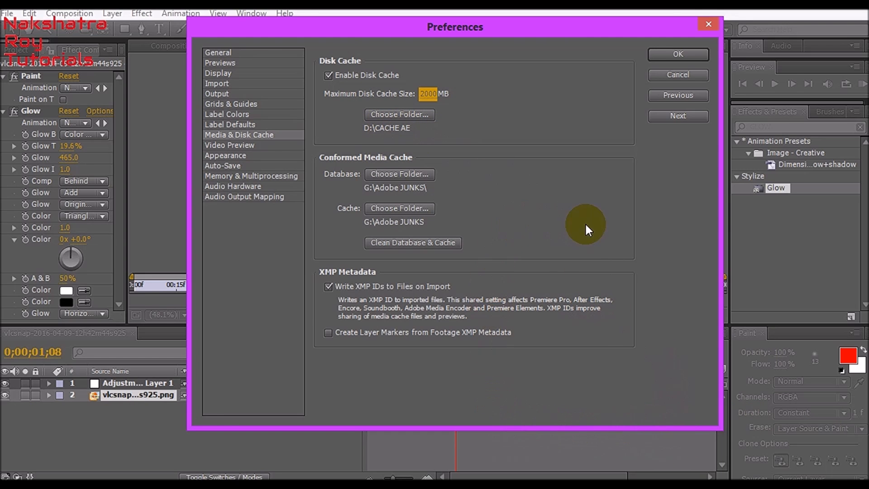
pyautogui.moveTo(465, 112)
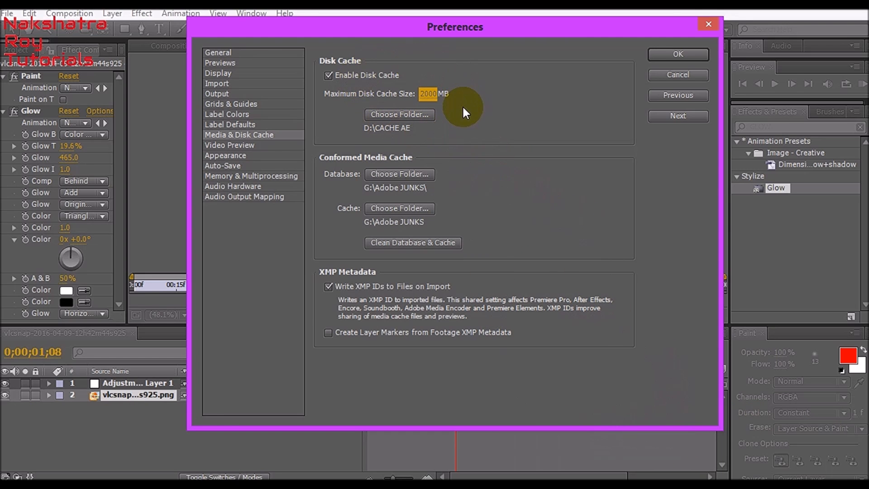
pyautogui.moveTo(376, 151)
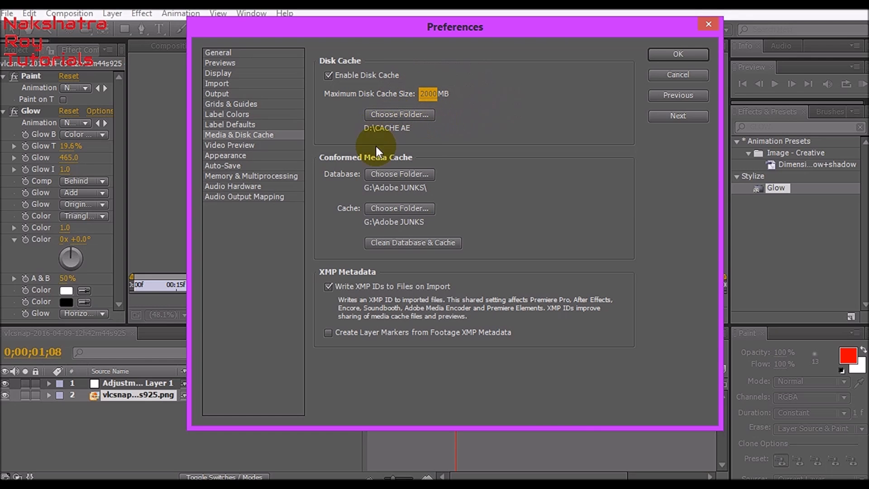
pyautogui.moveTo(376, 135)
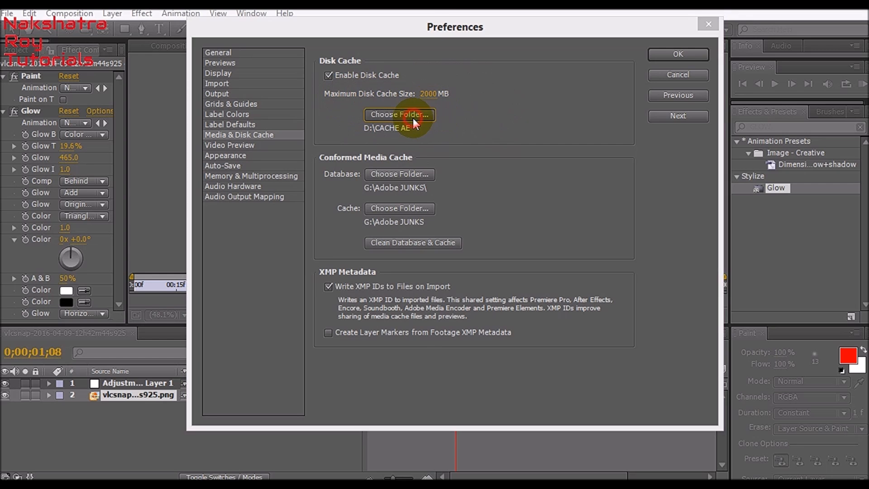
pyautogui.click(398, 115)
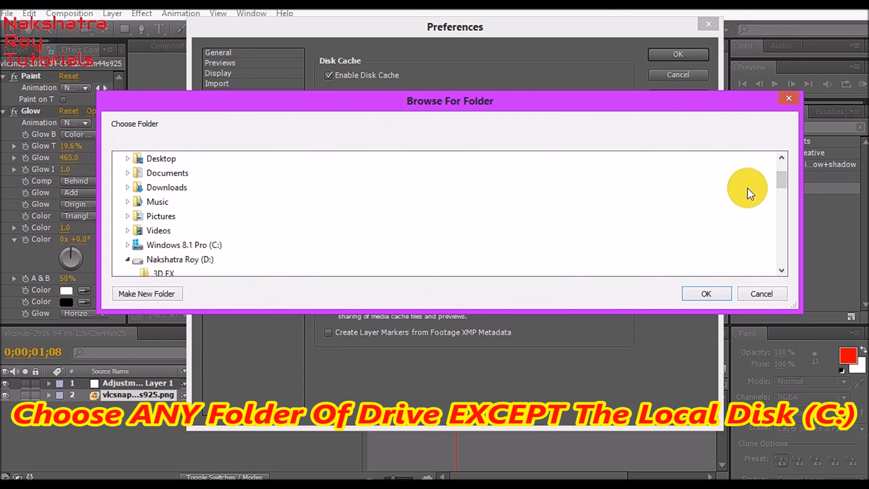
pyautogui.scroll(-3)
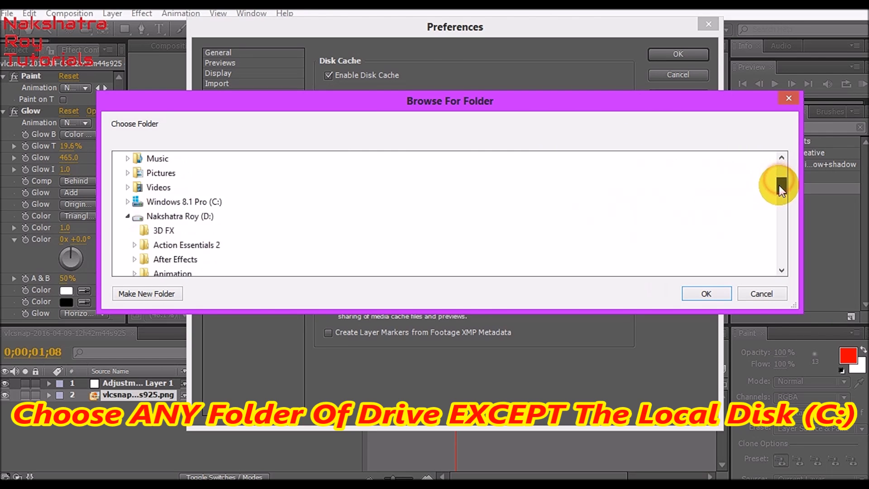
pyautogui.scroll(-3)
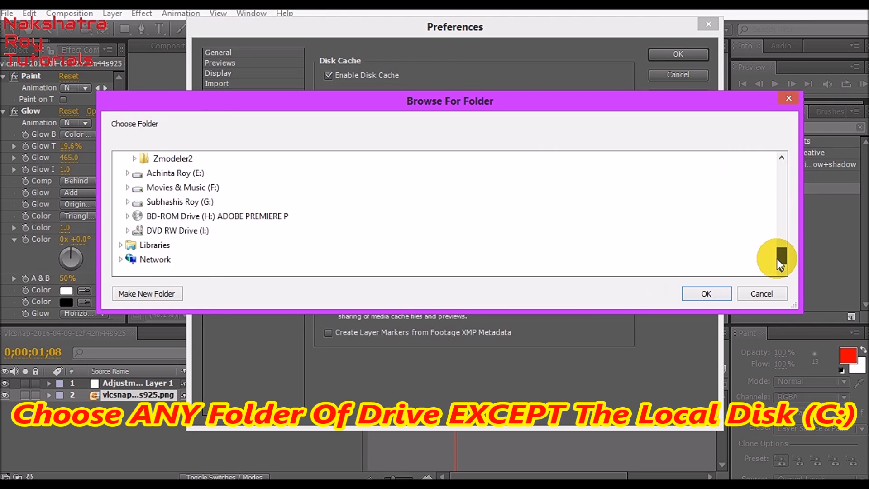
pyautogui.moveTo(601, 245)
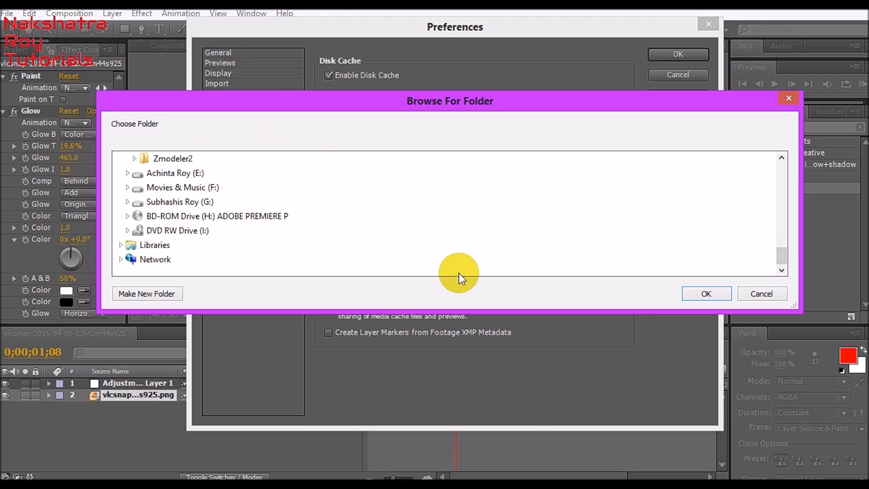
pyautogui.click(705, 294)
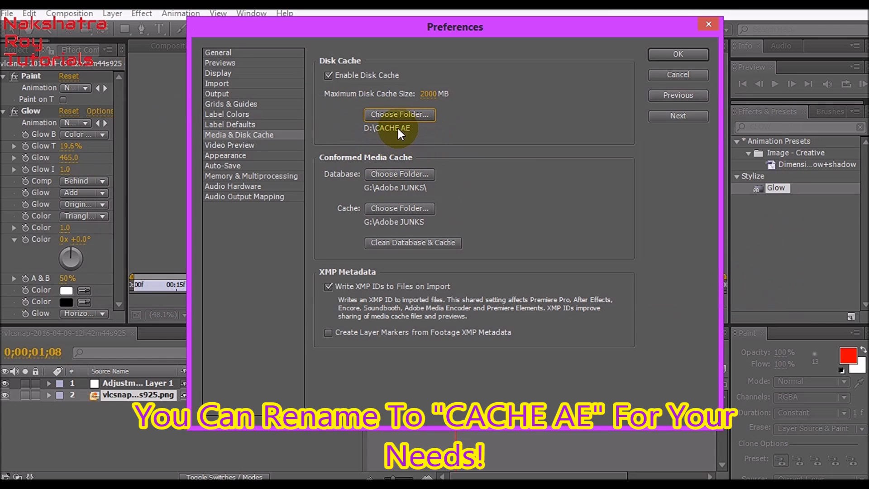
pyautogui.moveTo(323, 327)
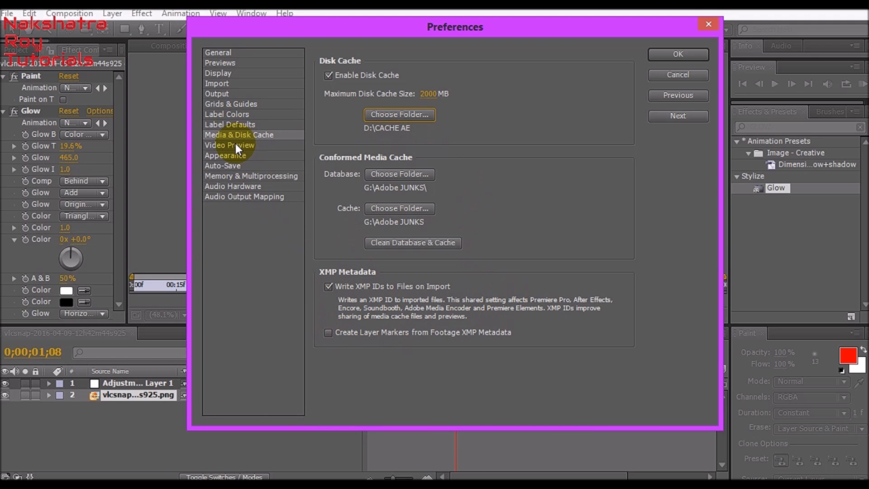
# Pass Video Preview to the Appearance page with its brightness slider
pyautogui.click(229, 145)
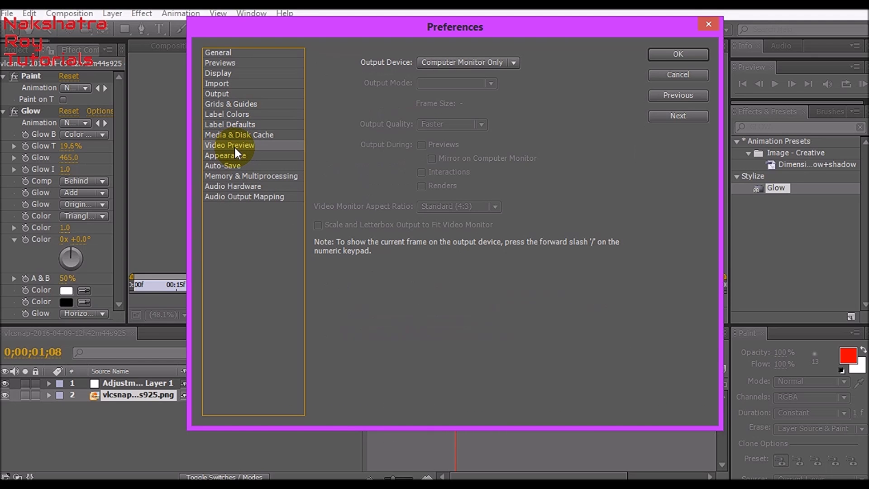
pyautogui.moveTo(240, 162)
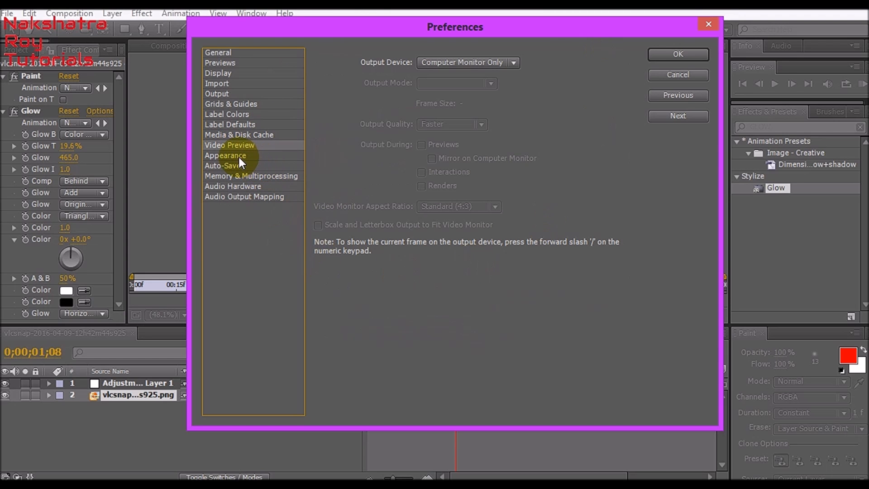
pyautogui.click(225, 155)
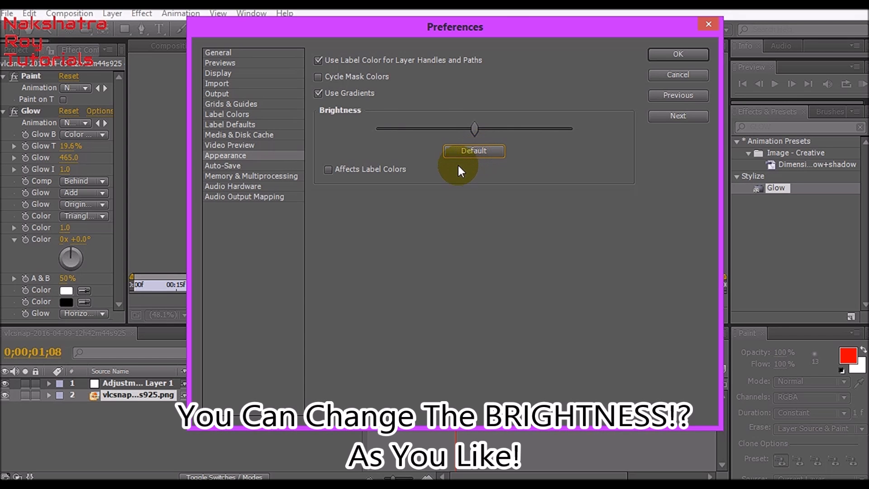
pyautogui.moveTo(323, 97)
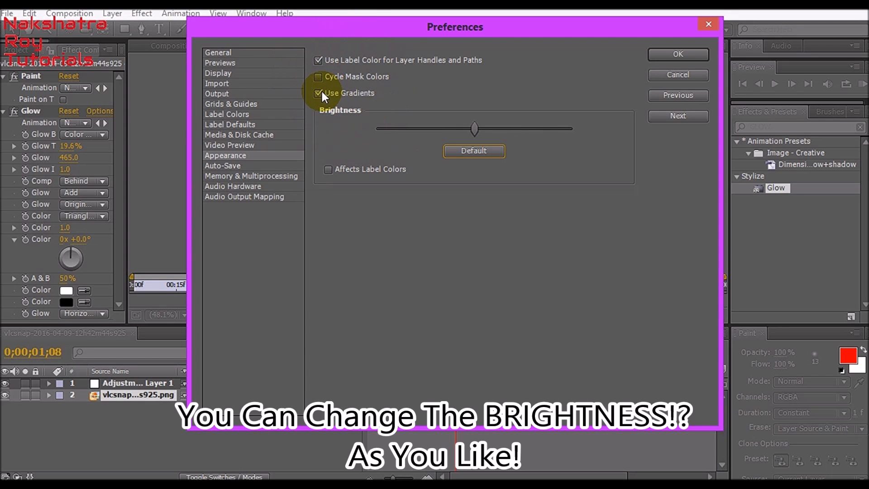
pyautogui.moveTo(332, 99)
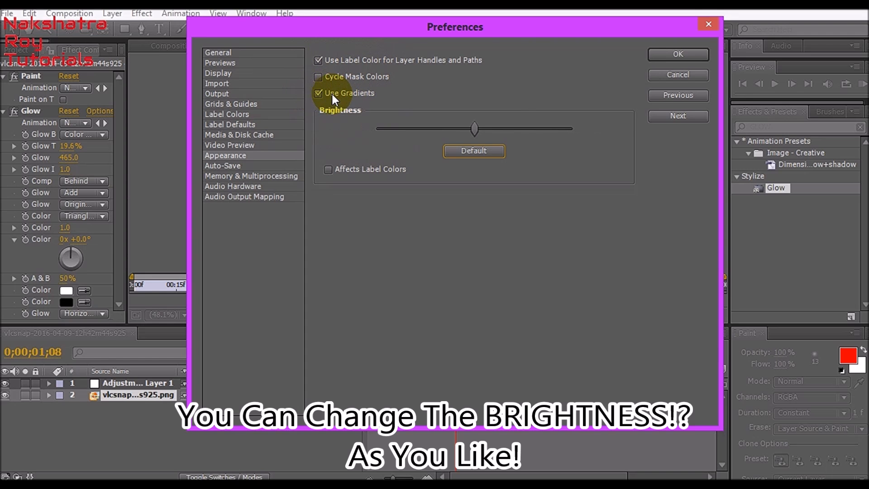
pyautogui.click(223, 164)
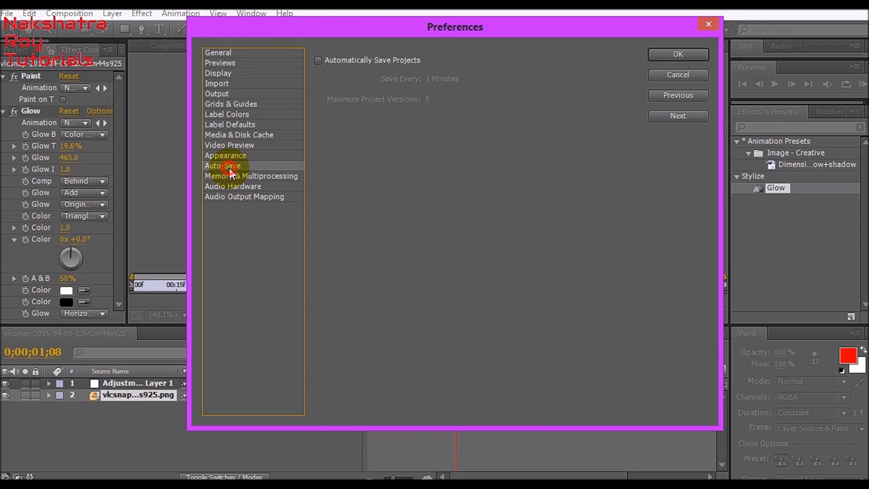
pyautogui.moveTo(249, 184)
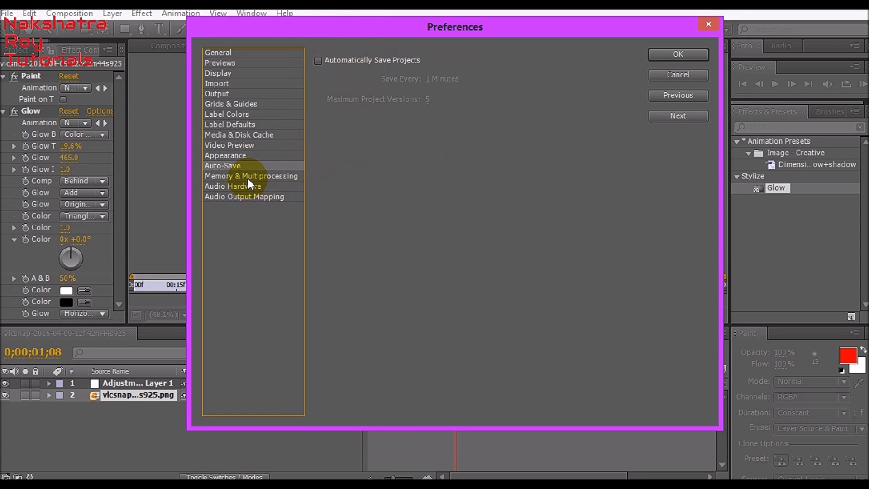
pyautogui.moveTo(268, 191)
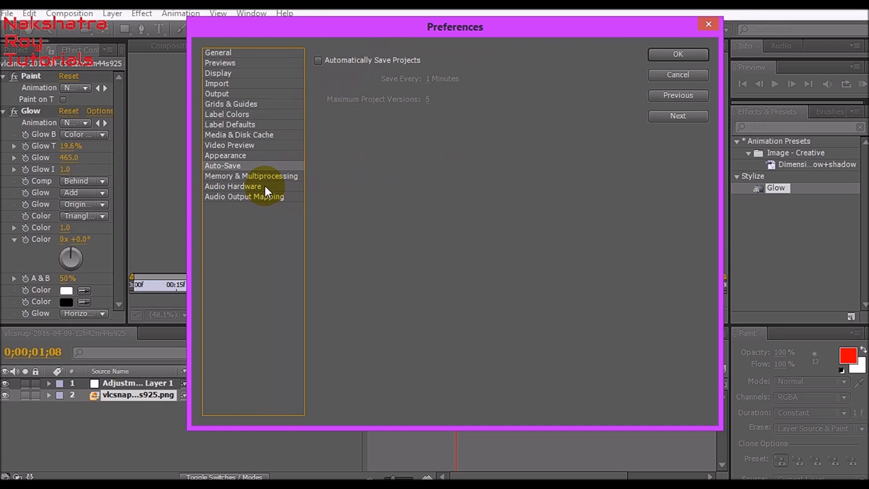
pyautogui.moveTo(258, 188)
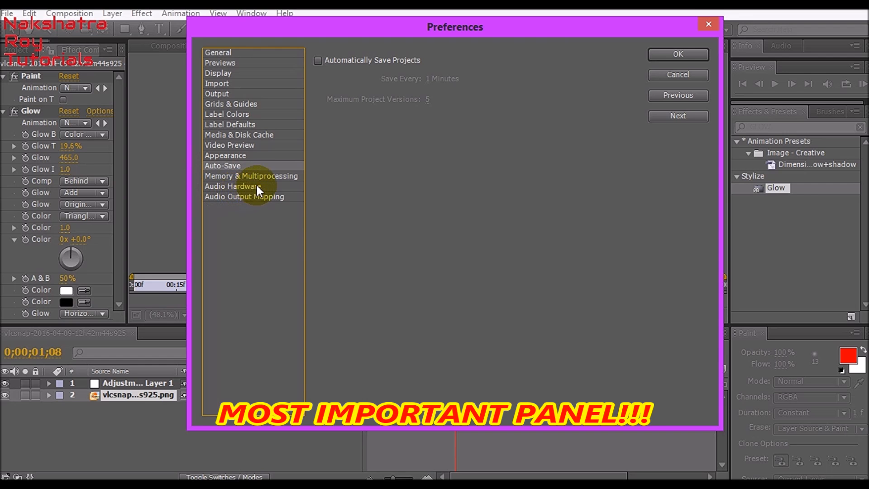
# Show Memory & Multiprocessing with Render Multiple Frames Simultaneously checked
pyautogui.click(252, 175)
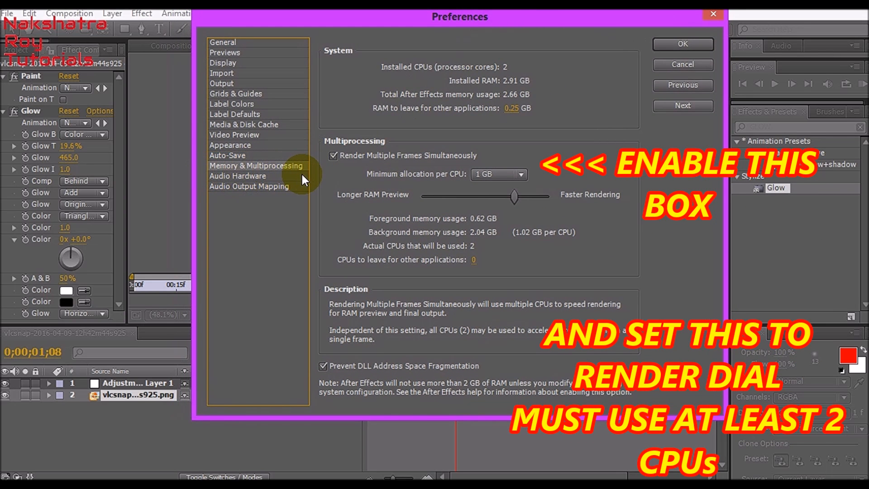
pyautogui.moveTo(471, 230)
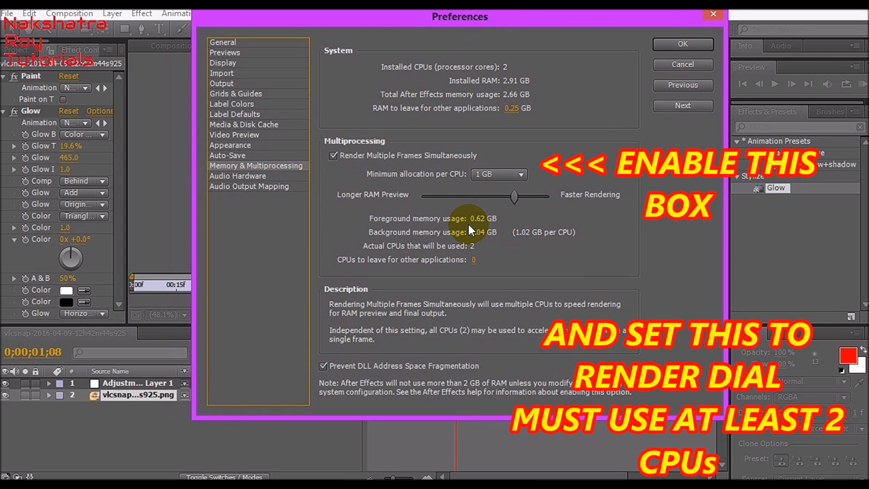
pyautogui.moveTo(546, 279)
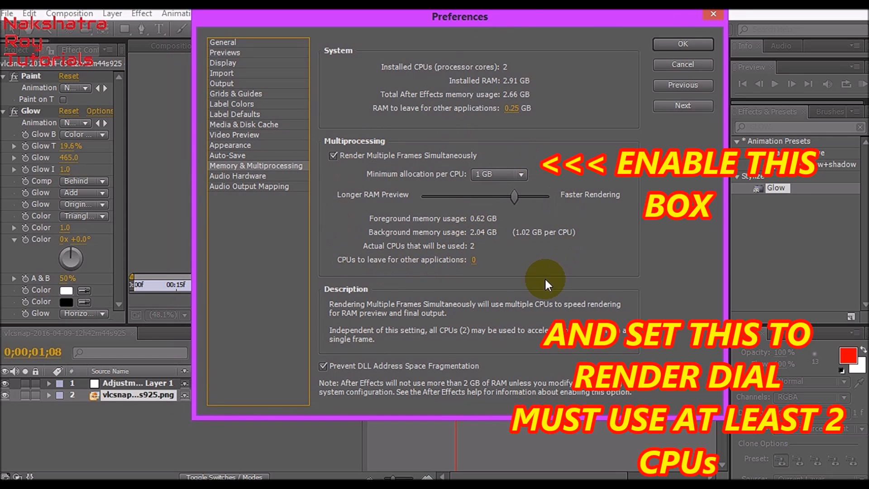
pyautogui.moveTo(582, 349)
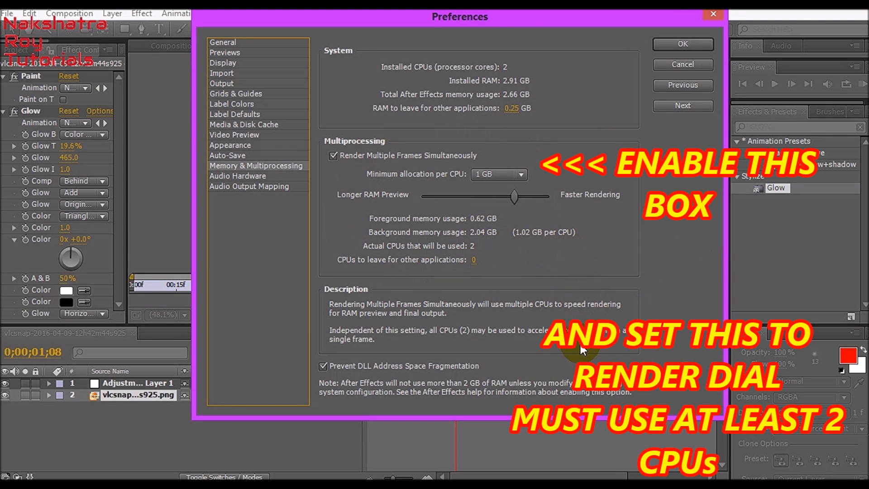
pyautogui.moveTo(391, 322)
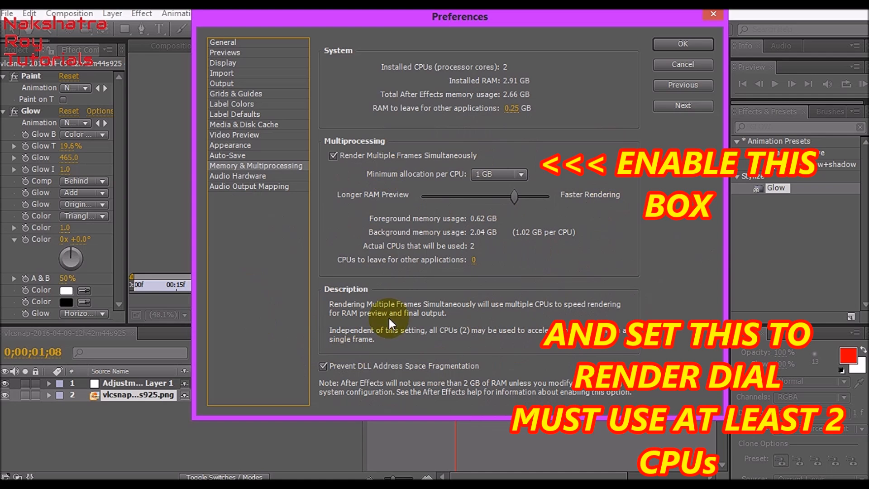
pyautogui.moveTo(613, 266)
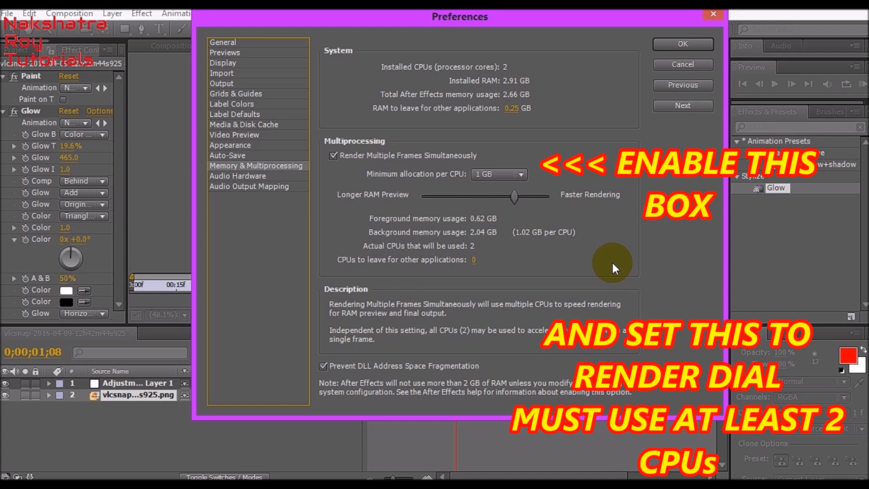
pyautogui.moveTo(532, 252)
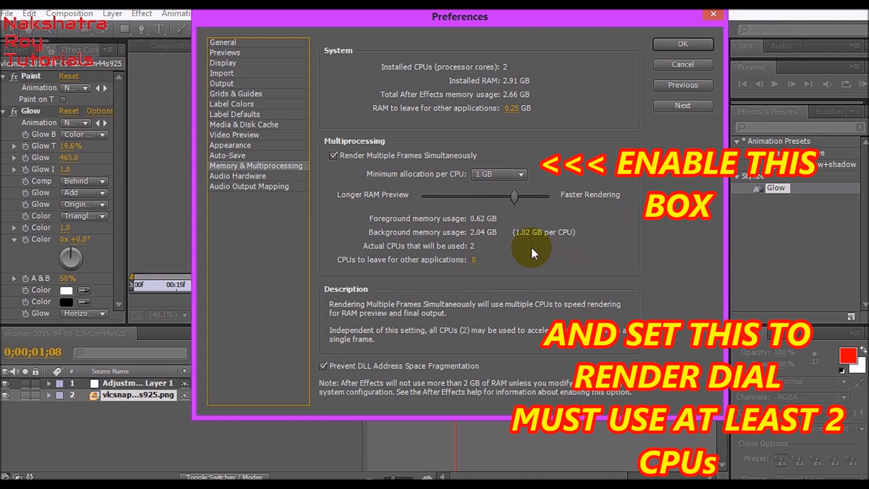
pyautogui.moveTo(551, 266)
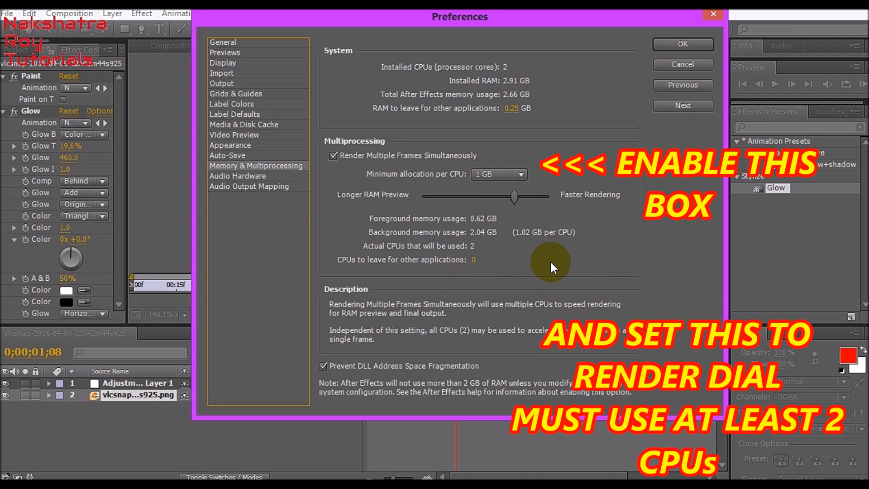
pyautogui.moveTo(593, 402)
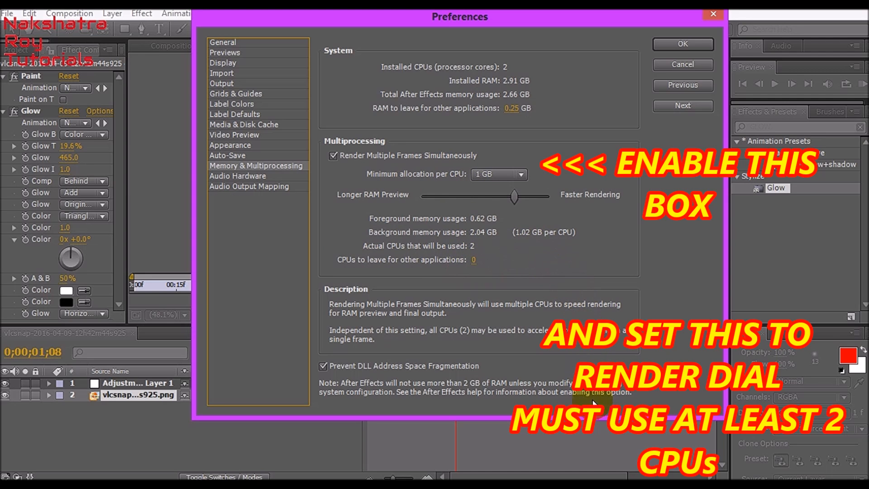
pyautogui.moveTo(577, 235)
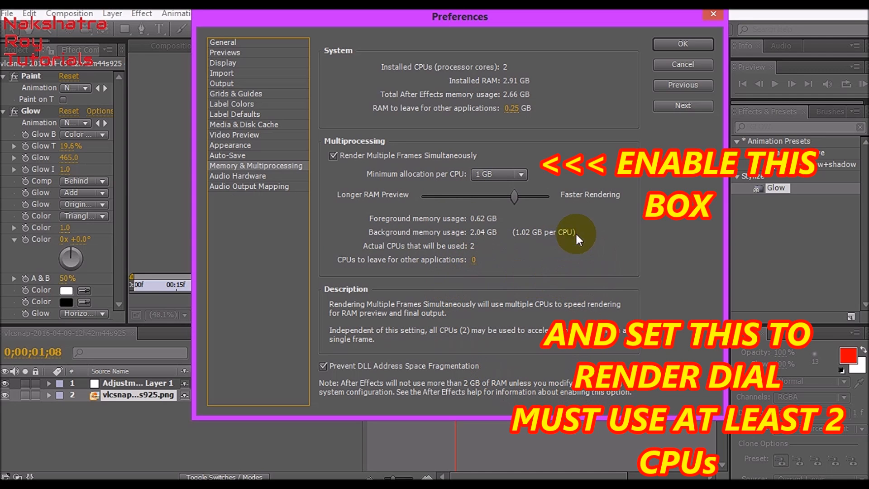
pyautogui.moveTo(379, 76)
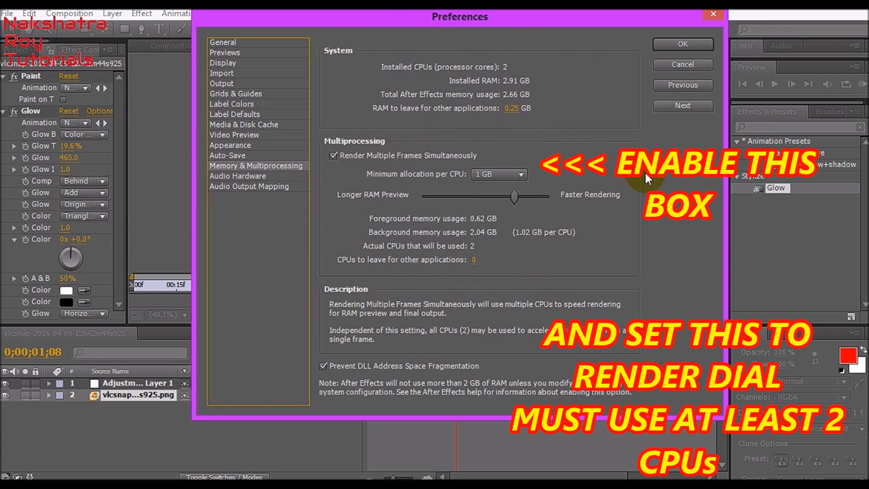
pyautogui.moveTo(329, 56)
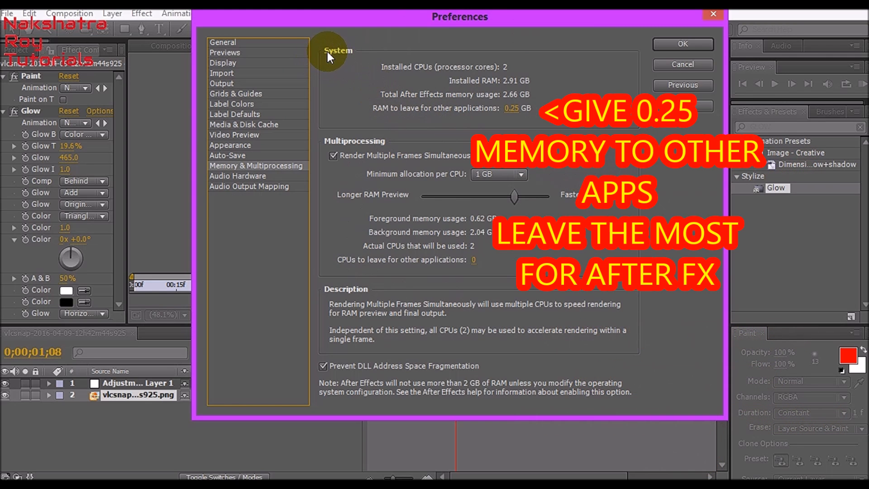
pyautogui.moveTo(375, 117)
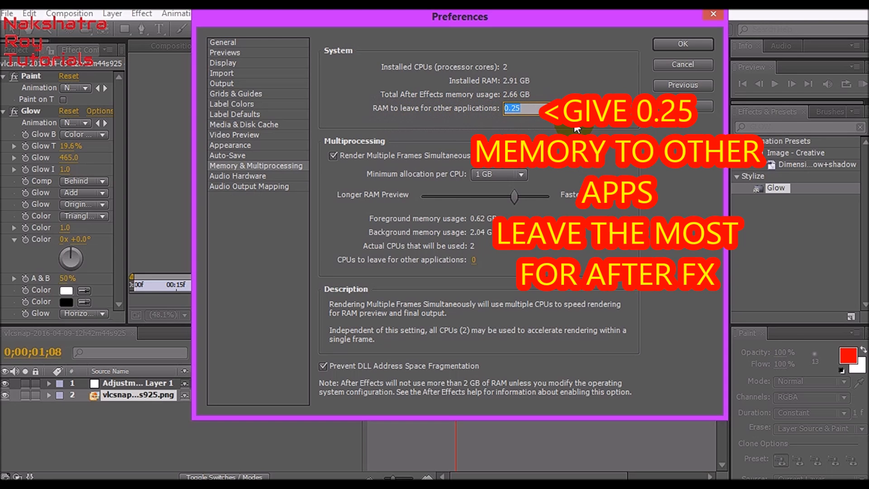
# Set RAM reserved for other applications to 0.25 GB and commit it
pyautogui.write('0.2')
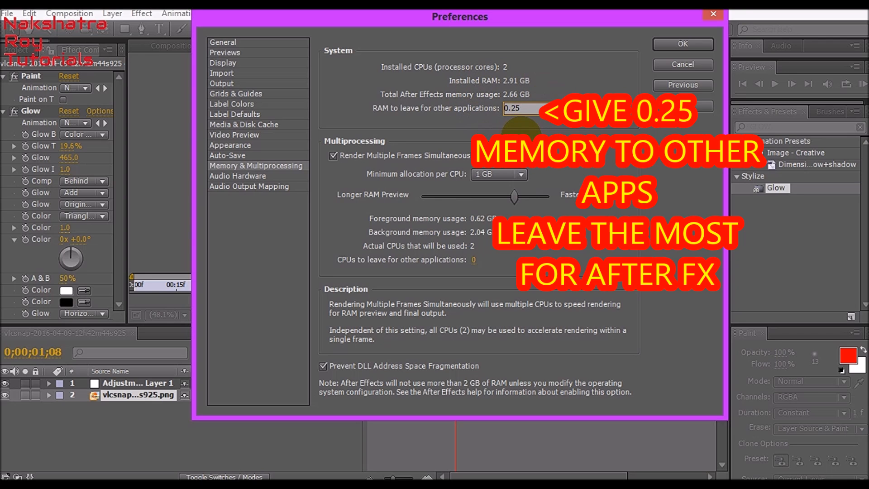
pyautogui.click(484, 126)
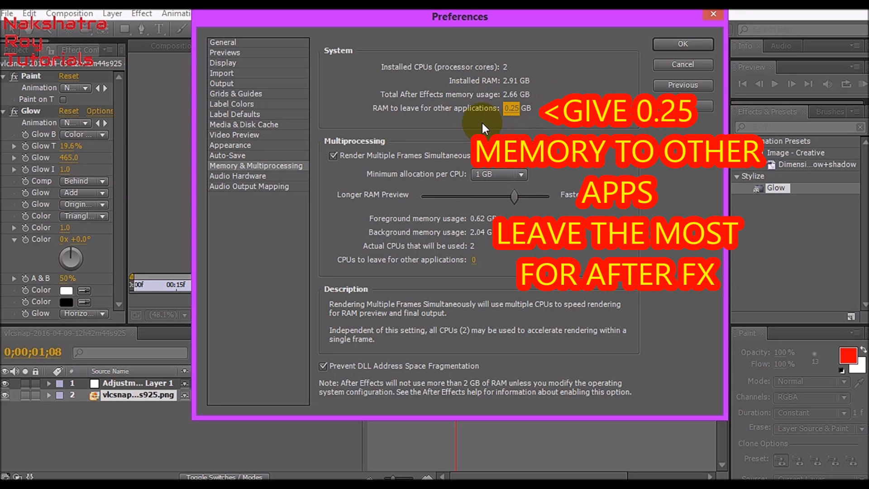
pyautogui.moveTo(477, 91)
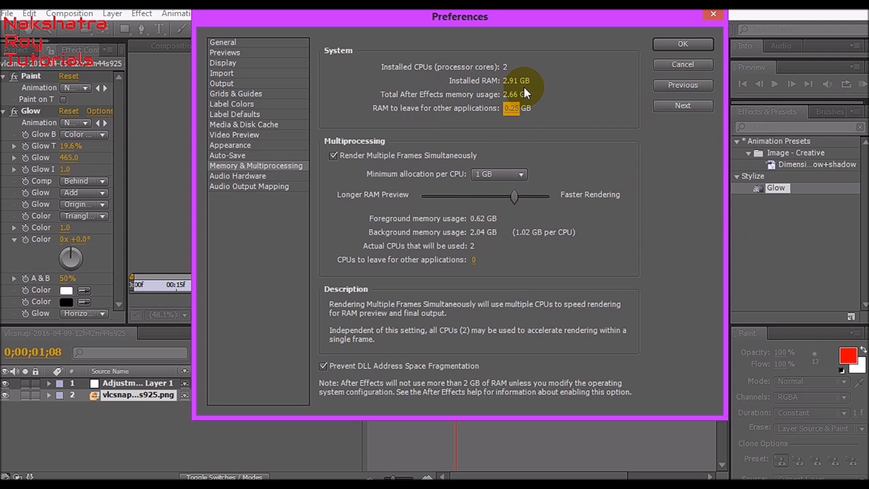
pyautogui.moveTo(502, 110)
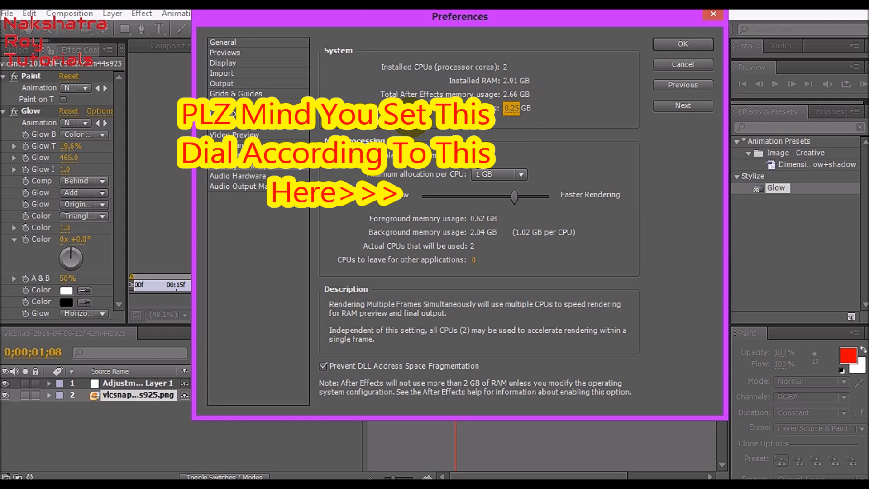
pyautogui.moveTo(512, 122)
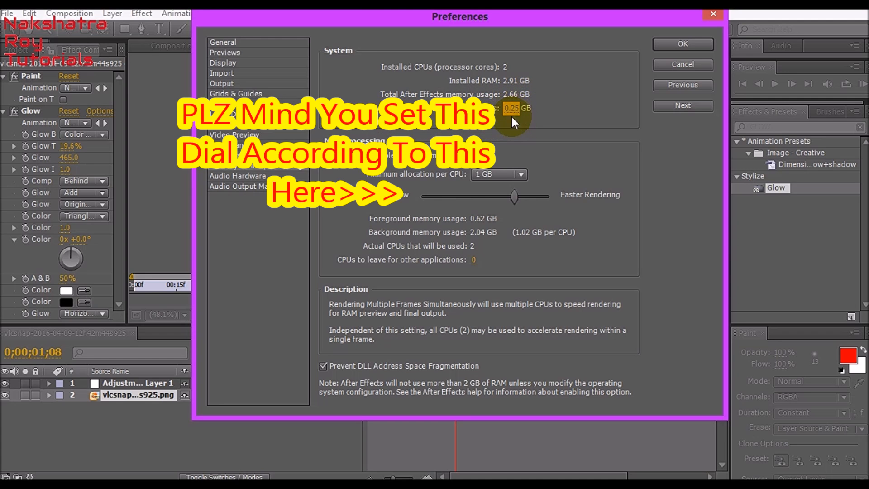
pyautogui.moveTo(562, 167)
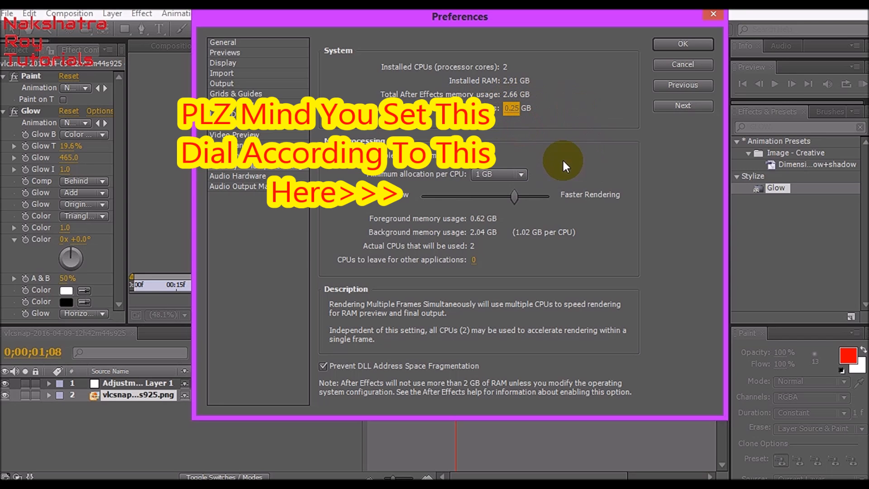
pyautogui.moveTo(515, 122)
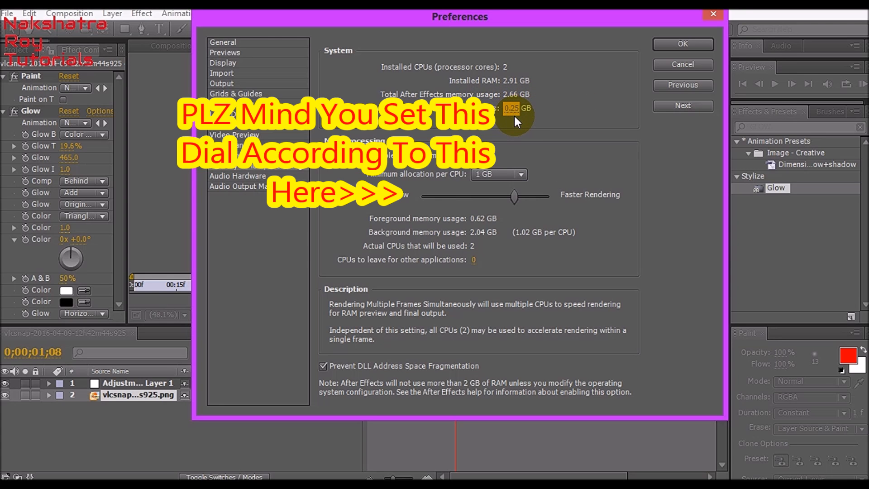
pyautogui.moveTo(543, 88)
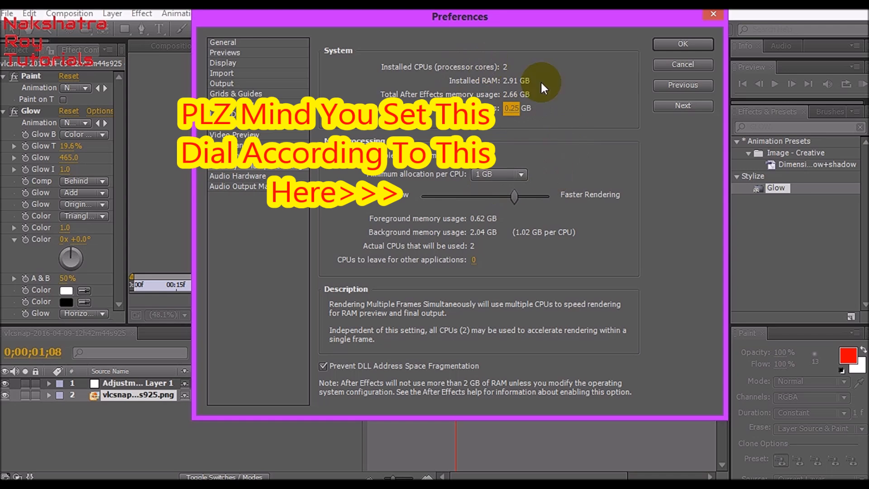
pyautogui.moveTo(525, 149)
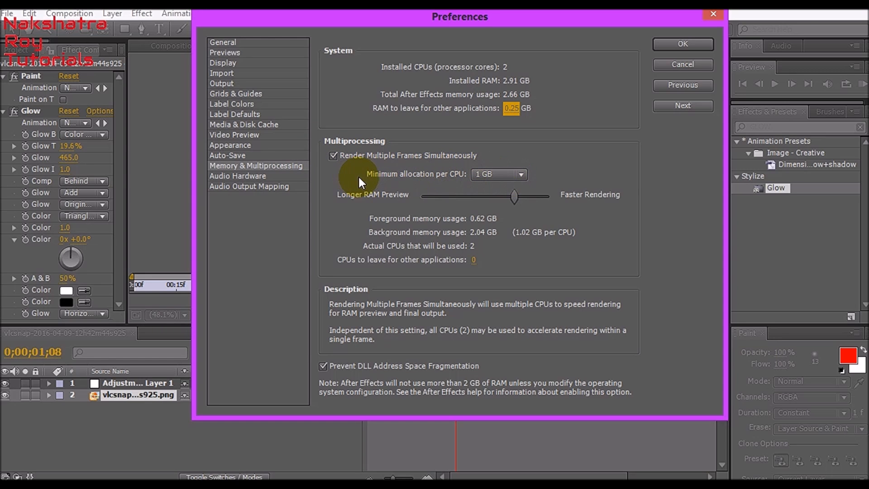
pyautogui.moveTo(435, 183)
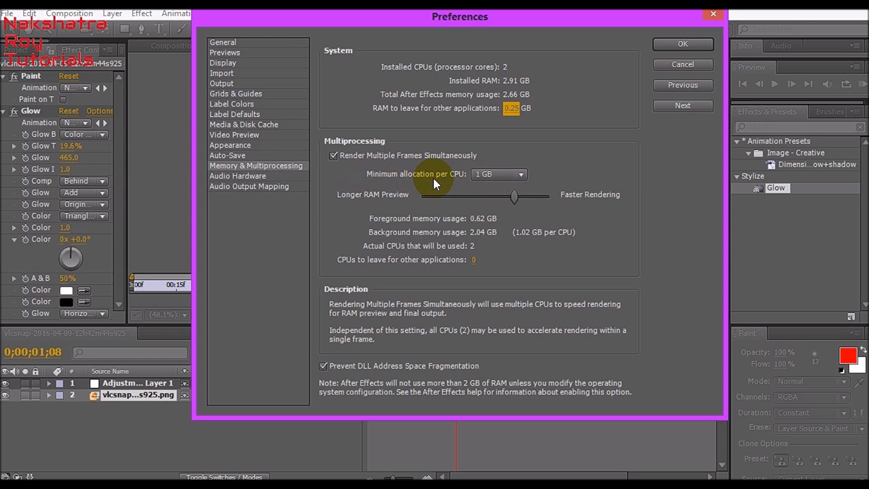
# Set Minimum allocation per CPU to 1 GB, giving 2.06 GB background memory
pyautogui.click(497, 174)
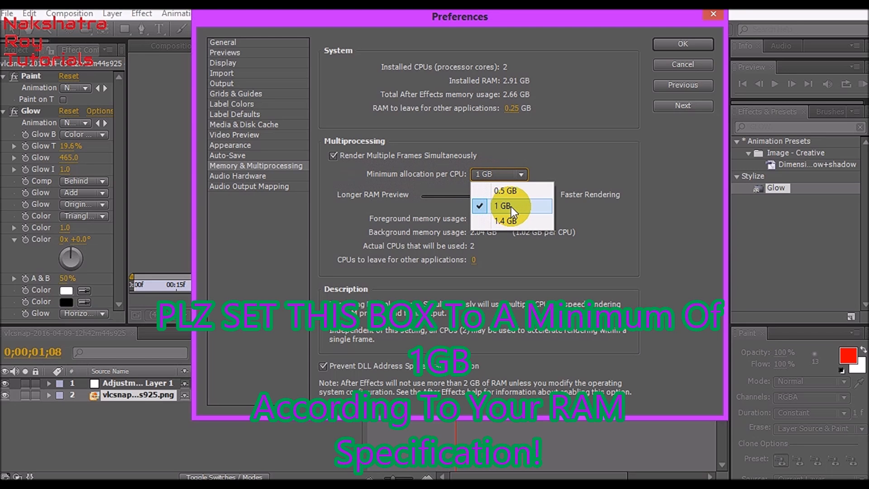
pyautogui.click(501, 205)
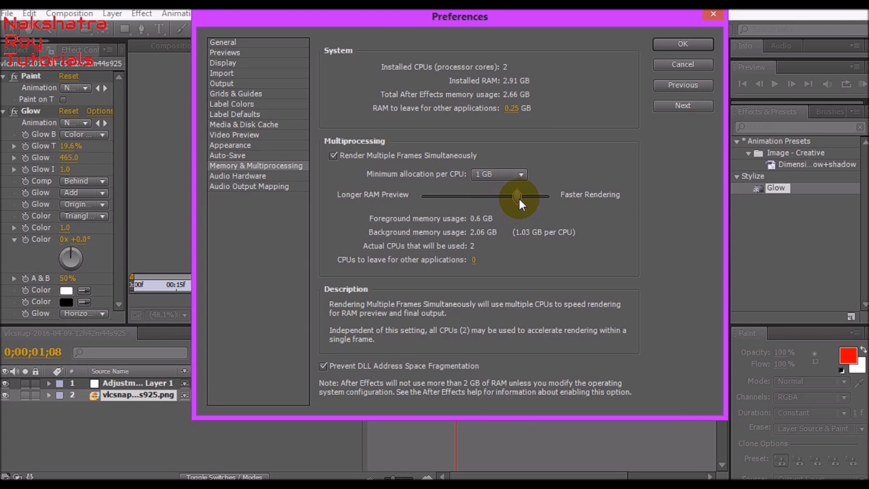
pyautogui.moveTo(496, 216)
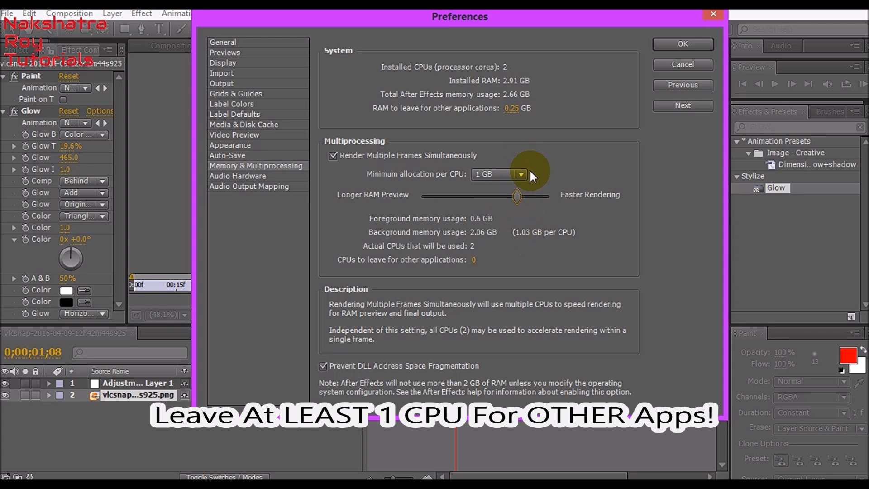
pyautogui.moveTo(384, 272)
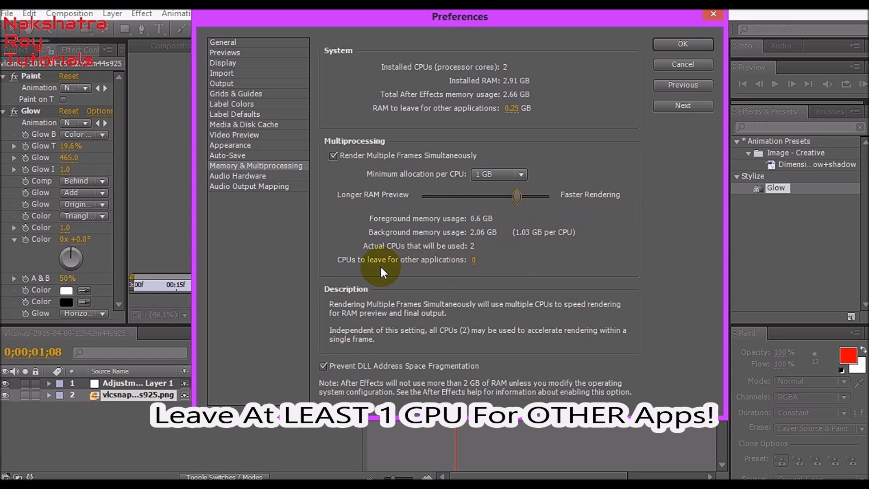
pyautogui.moveTo(509, 298)
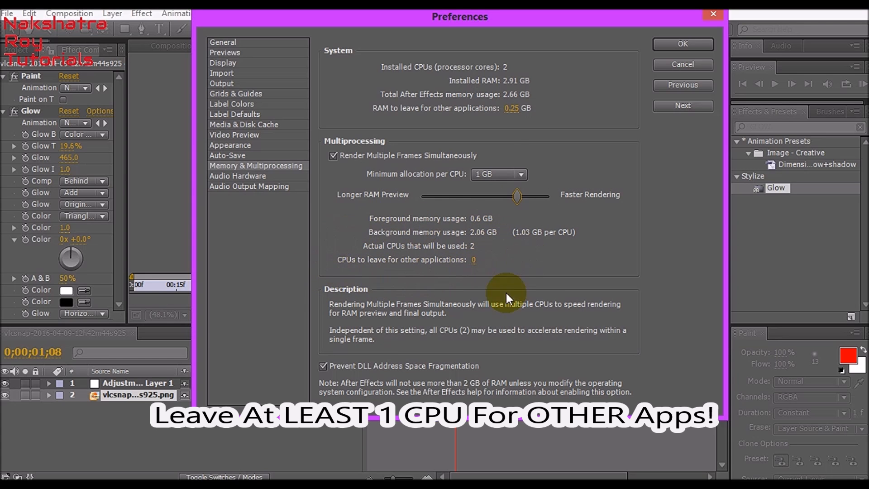
pyautogui.moveTo(552, 284)
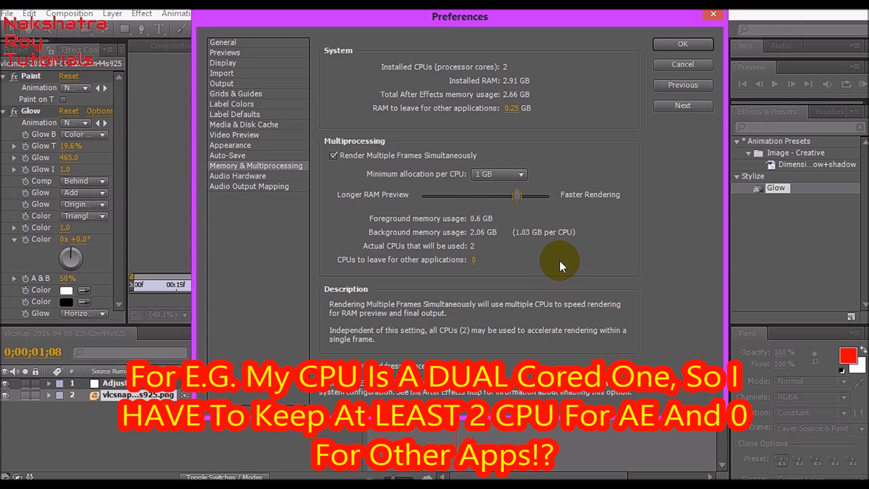
pyautogui.moveTo(475, 260)
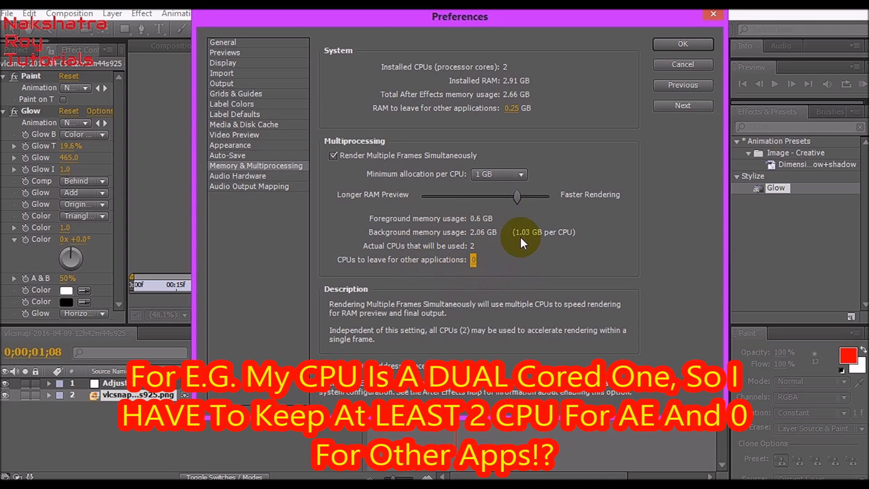
pyautogui.moveTo(478, 275)
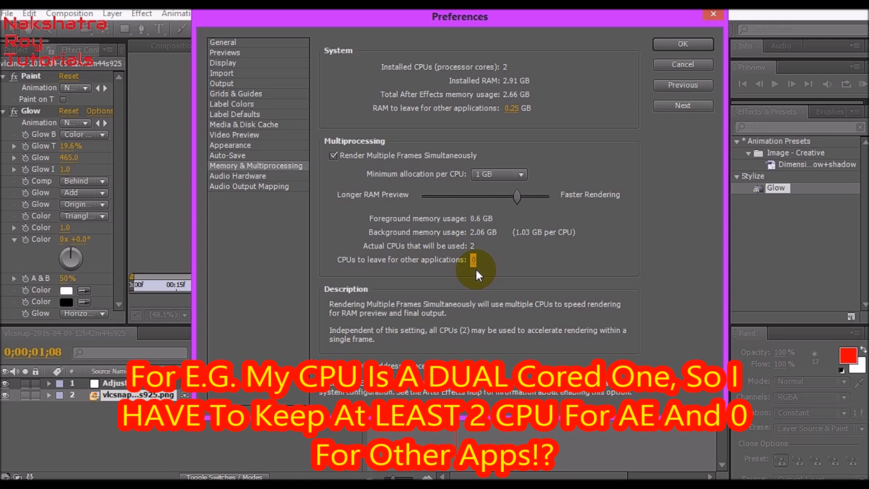
pyautogui.moveTo(681, 432)
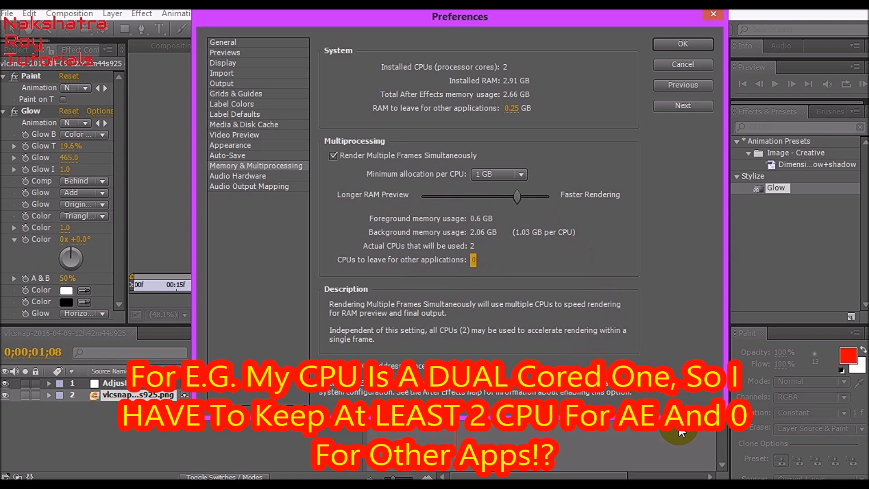
pyautogui.moveTo(529, 360)
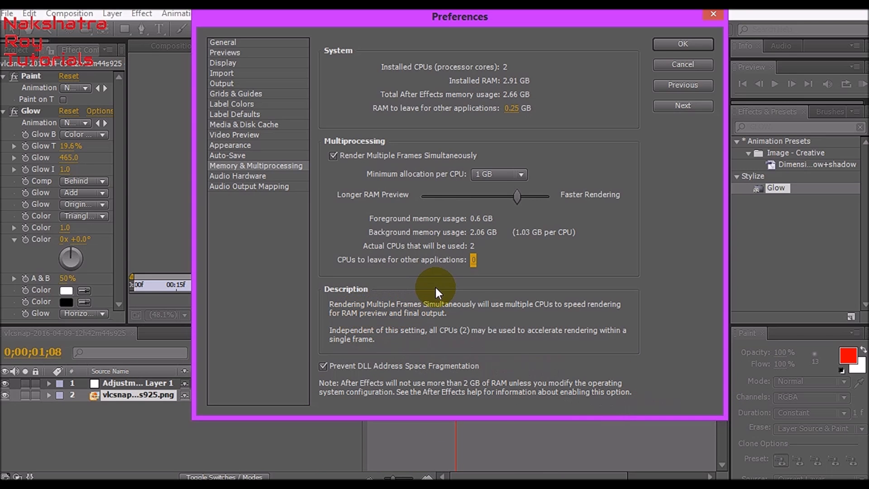
pyautogui.moveTo(473, 268)
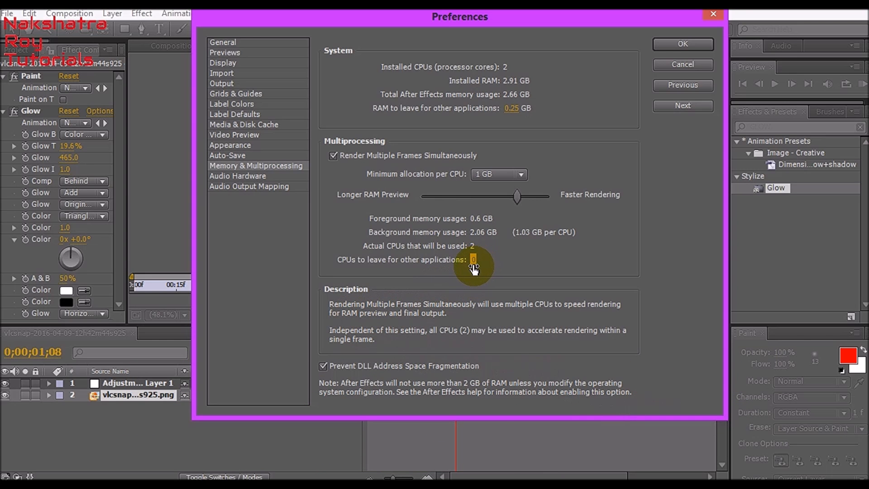
pyautogui.moveTo(331, 276)
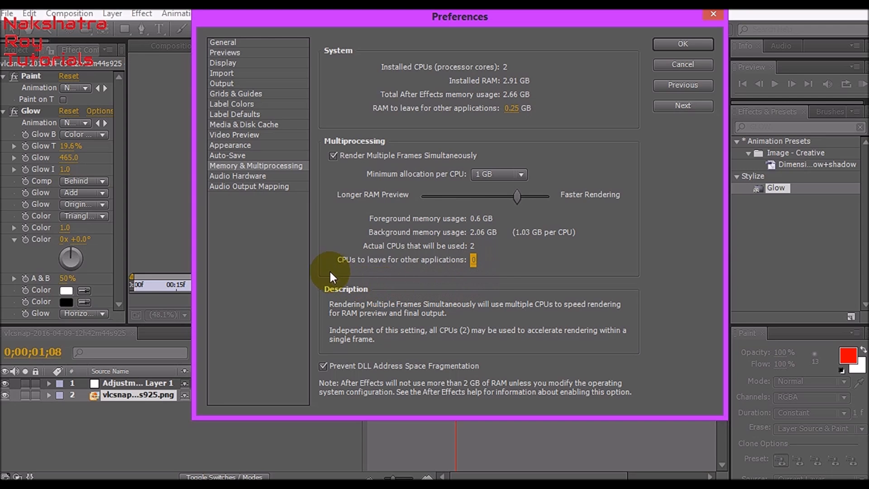
pyautogui.moveTo(410, 266)
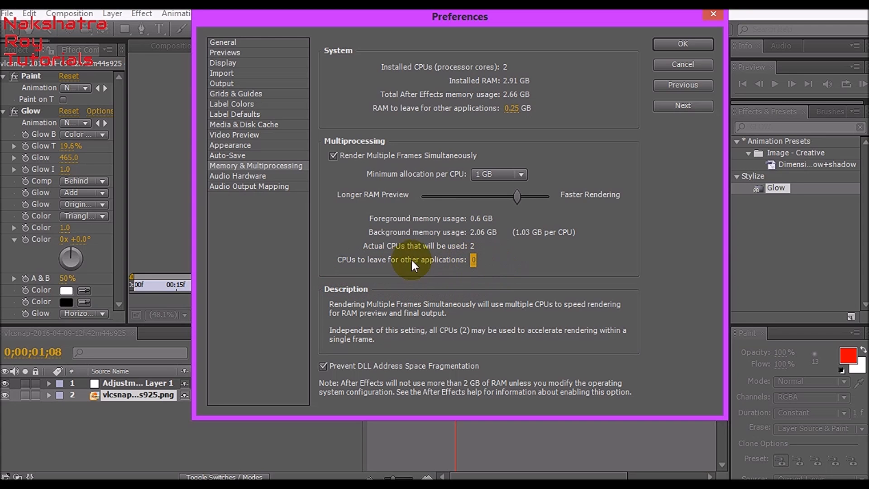
pyautogui.moveTo(470, 253)
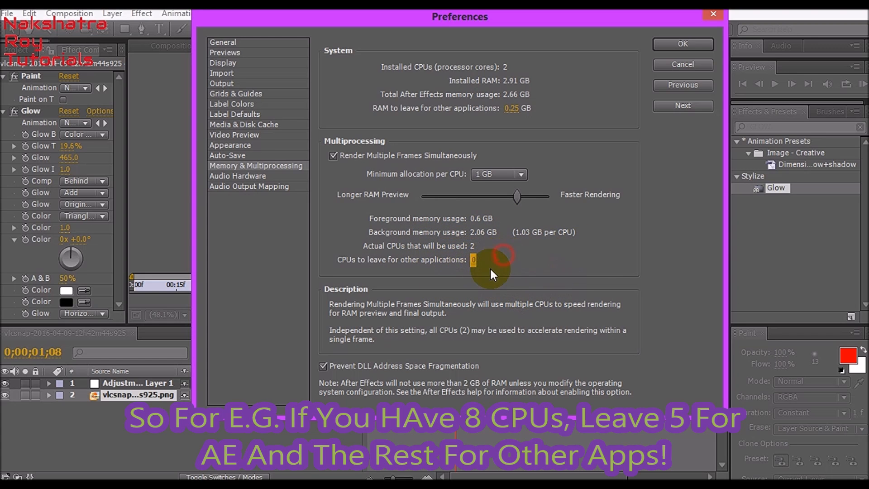
pyautogui.moveTo(372, 256)
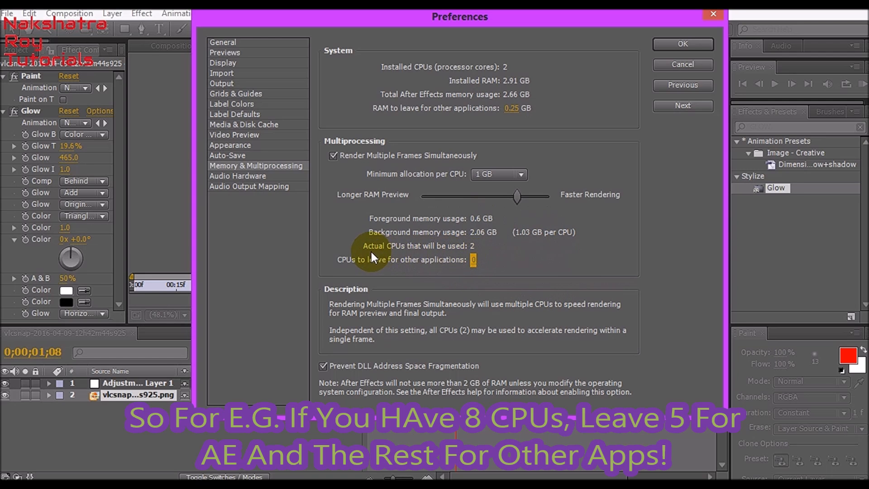
pyautogui.moveTo(431, 270)
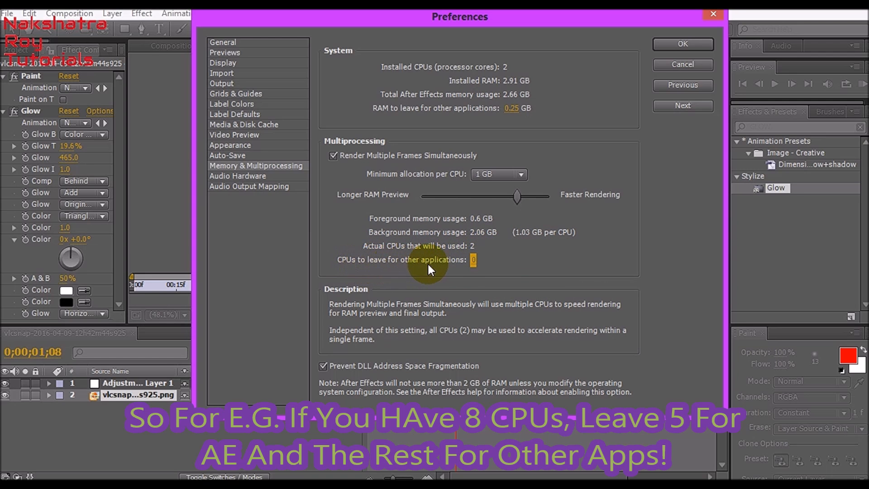
pyautogui.moveTo(416, 342)
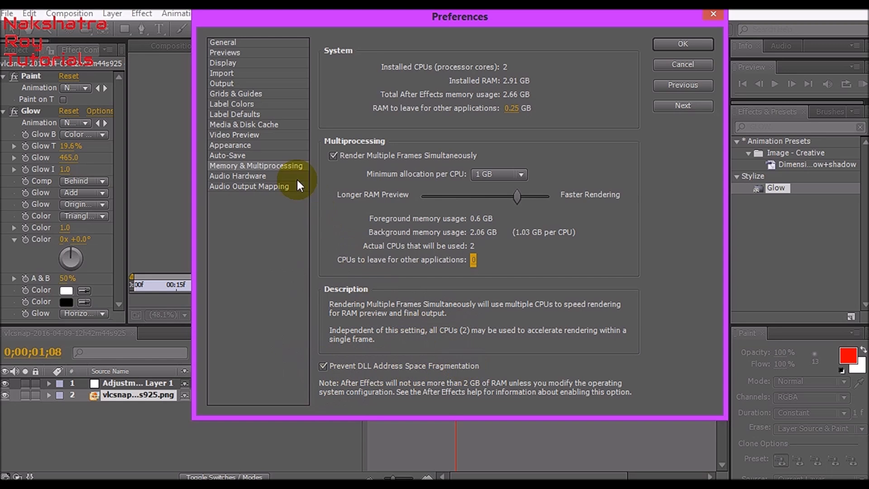
# Leave CPUs reserved for other applications at 0 and confirm Preferences with OK
pyautogui.click(237, 175)
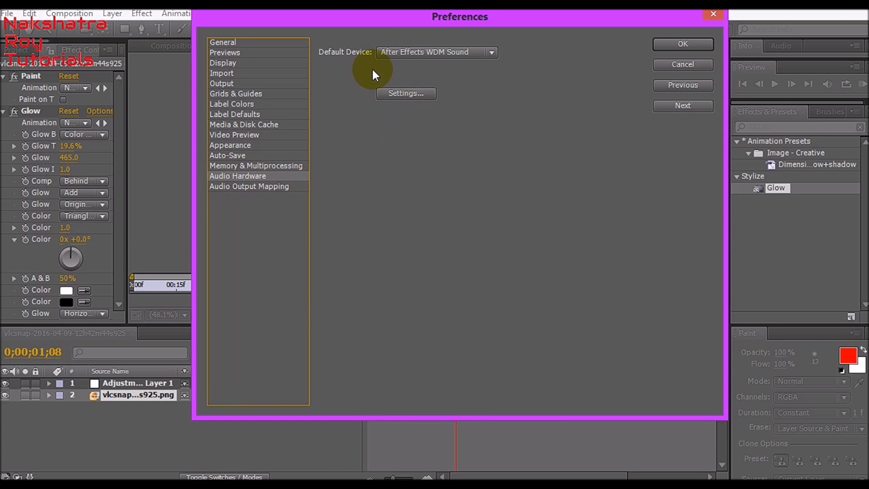
pyautogui.click(249, 186)
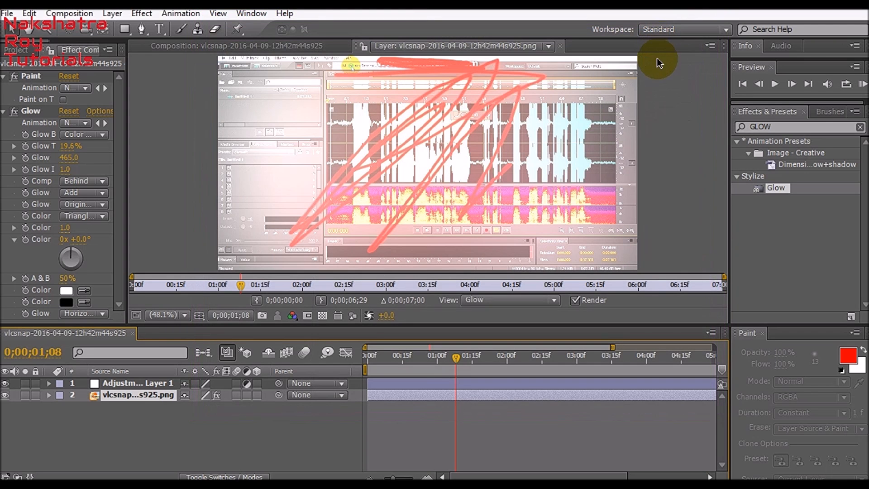
pyautogui.moveTo(689, 144)
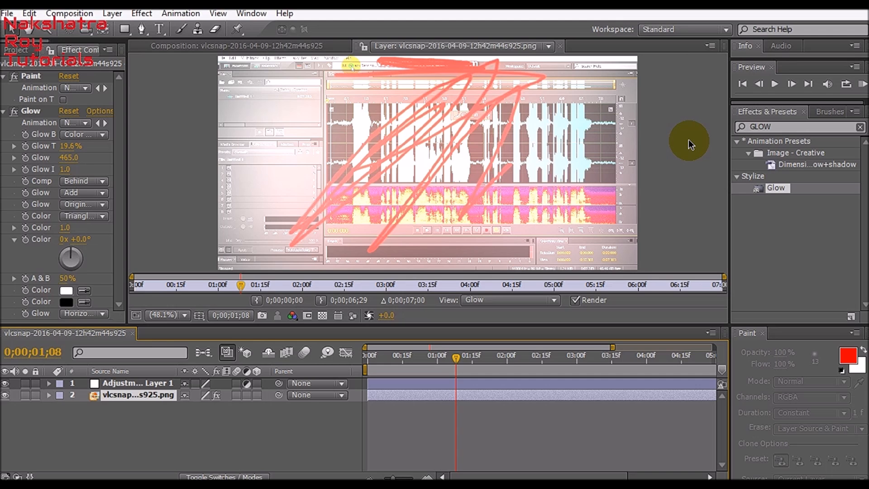
pyautogui.moveTo(723, 281)
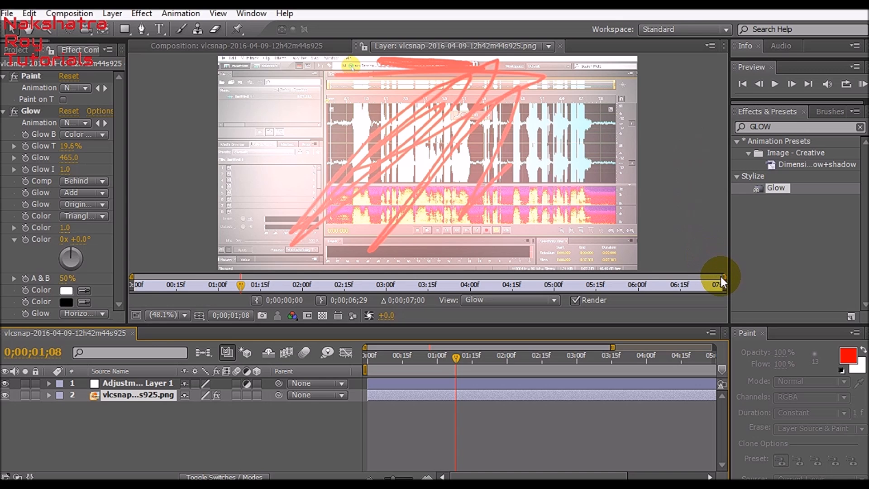
pyautogui.moveTo(318, 394)
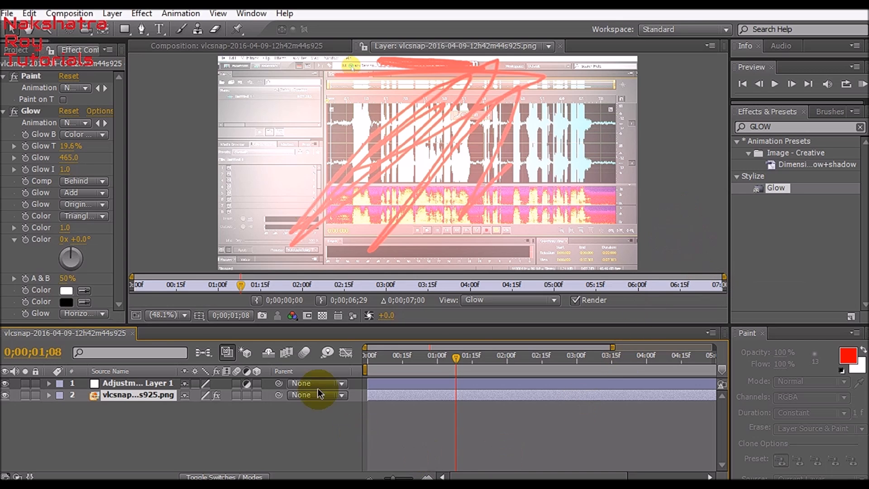
pyautogui.moveTo(571, 221)
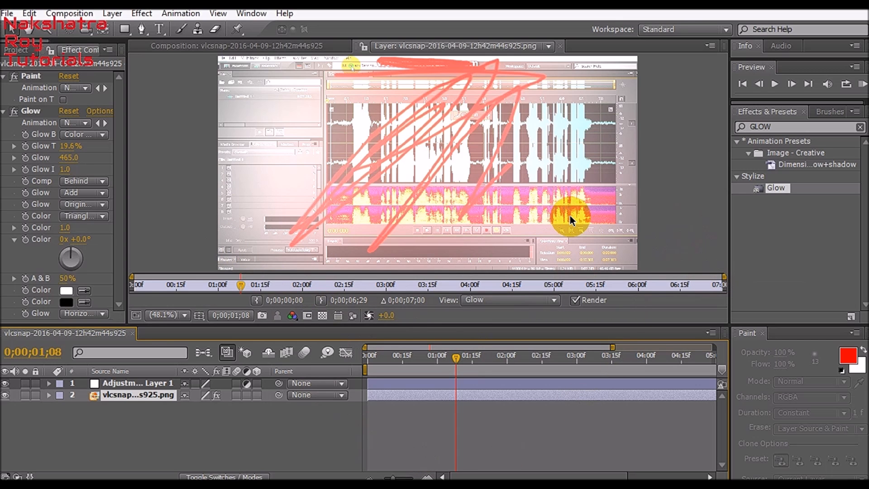
pyautogui.moveTo(641, 238)
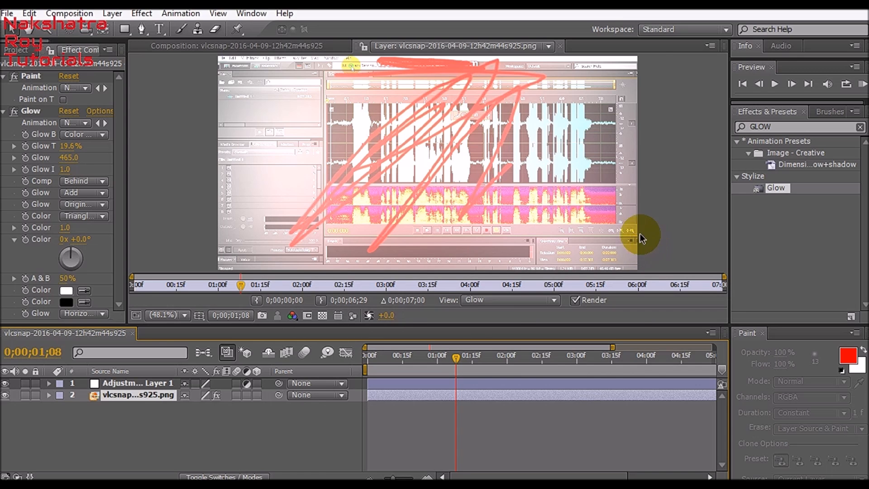
pyautogui.moveTo(589, 163)
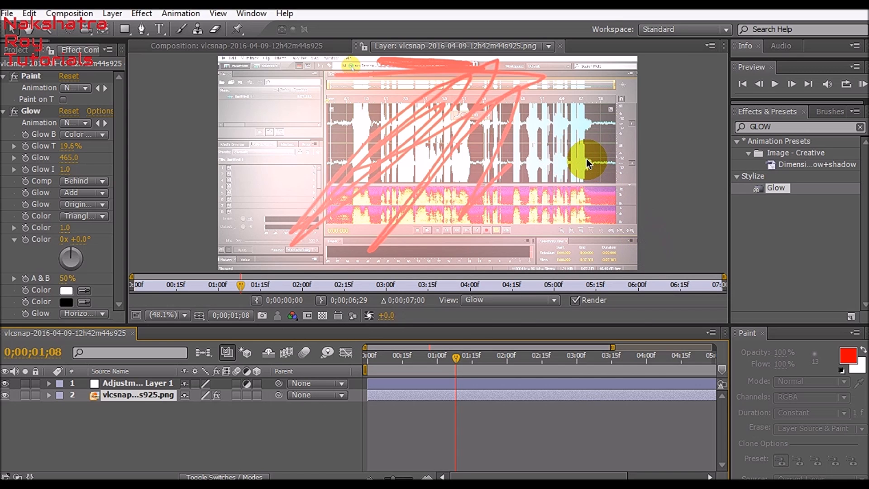
pyautogui.moveTo(622, 147)
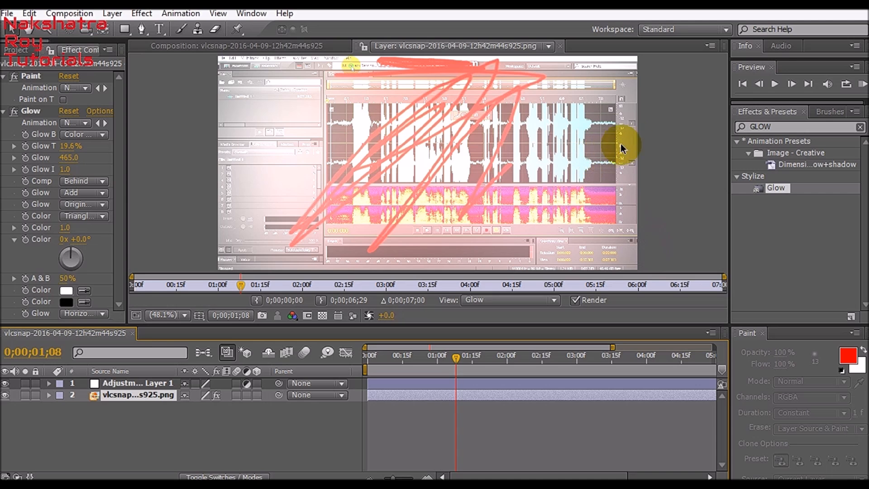